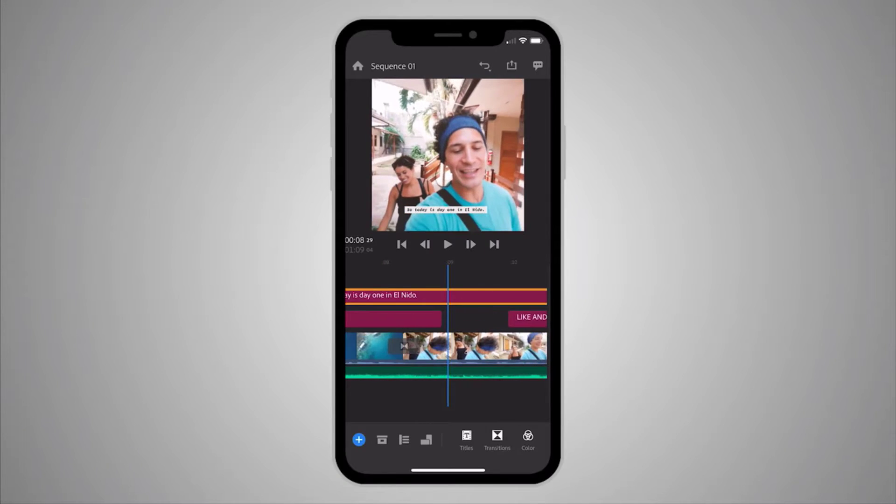
# Open the Share screen for Boat Trip - Final with Local export of Sequence 01.mp4 enabled
pyautogui.click(510, 66)
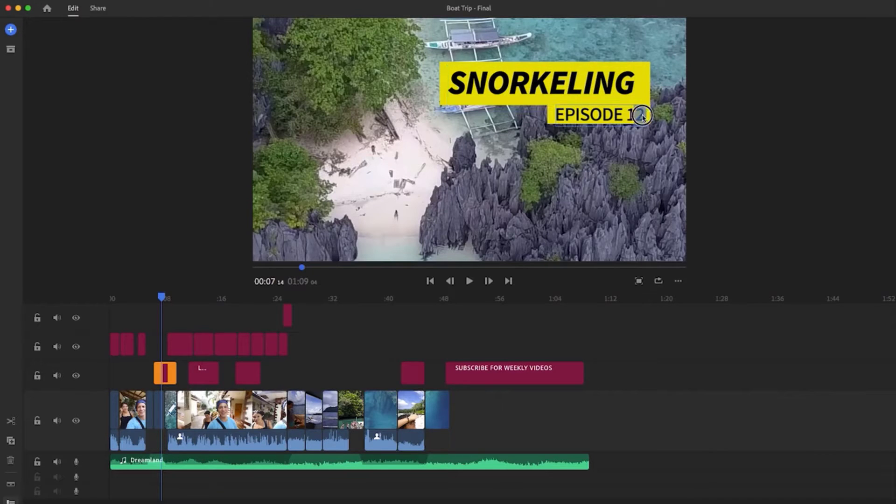
pyautogui.click(97, 8)
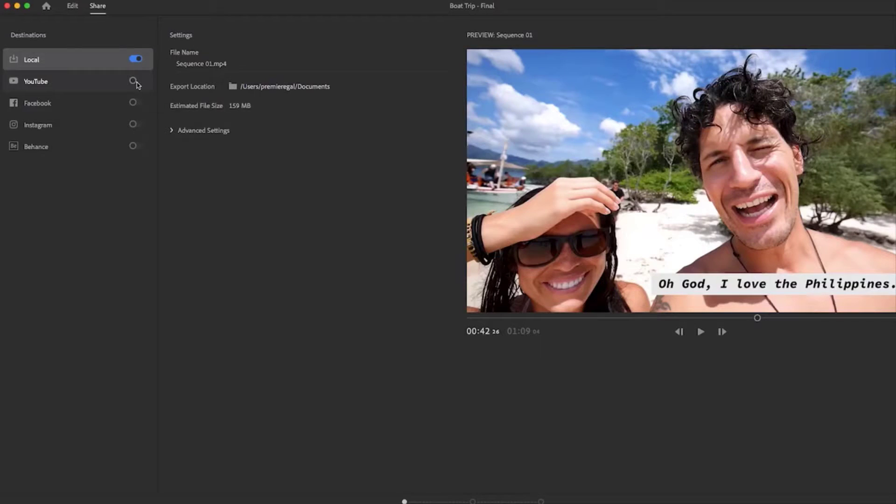
pyautogui.click(135, 81)
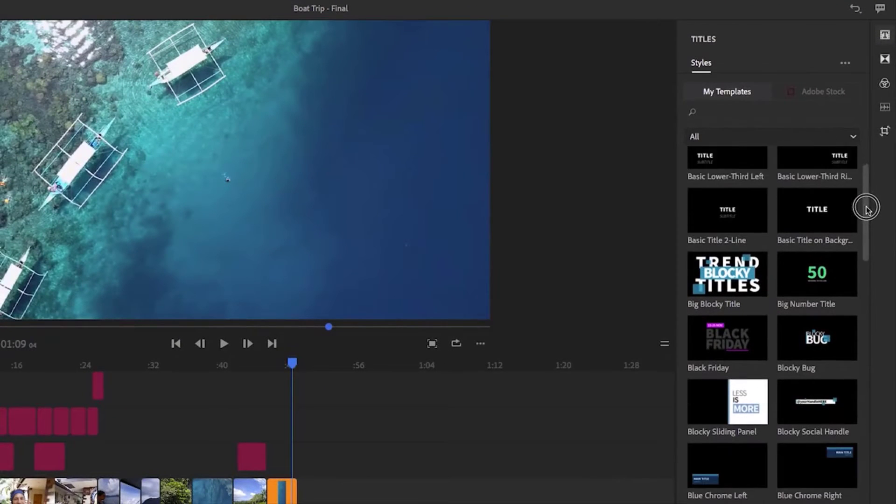
pyautogui.scroll(-3)
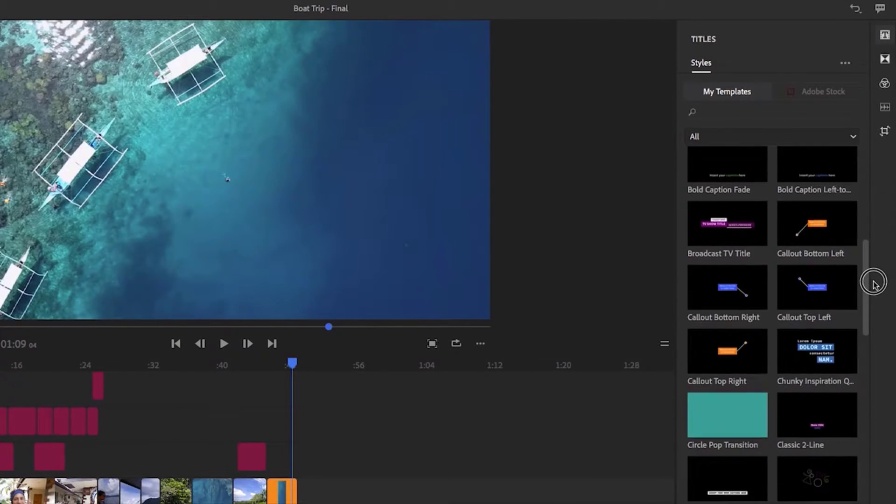
pyautogui.scroll(-3)
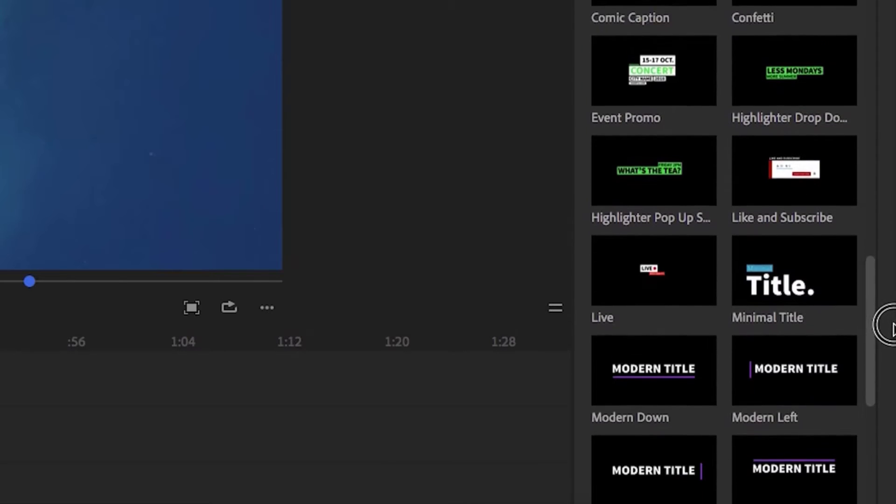
pyautogui.scroll(-3)
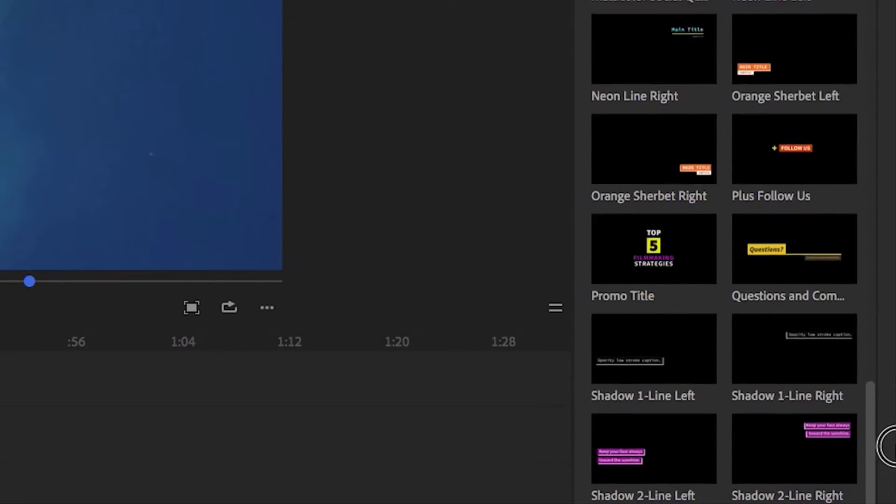
pyautogui.scroll(-3)
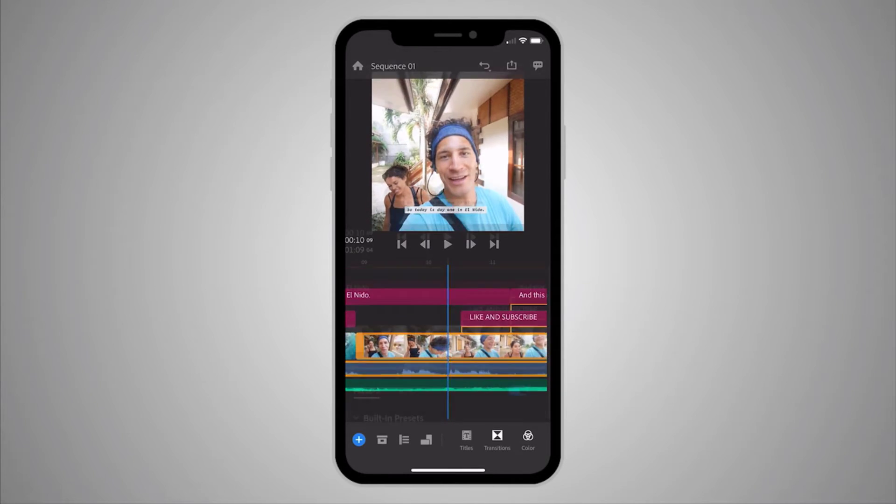
# Name the new project 'Vlog 1', advance the tour, and create it from the selected media
pyautogui.click(526, 439)
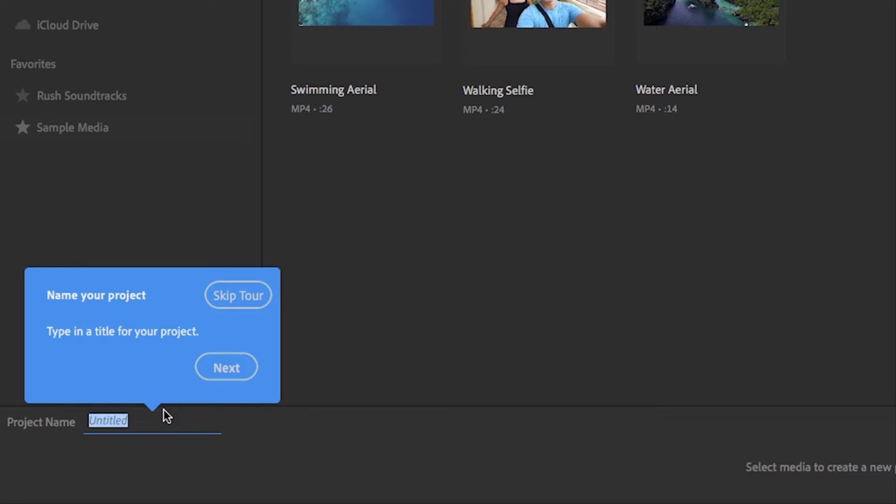
pyautogui.write('Vlog 1')
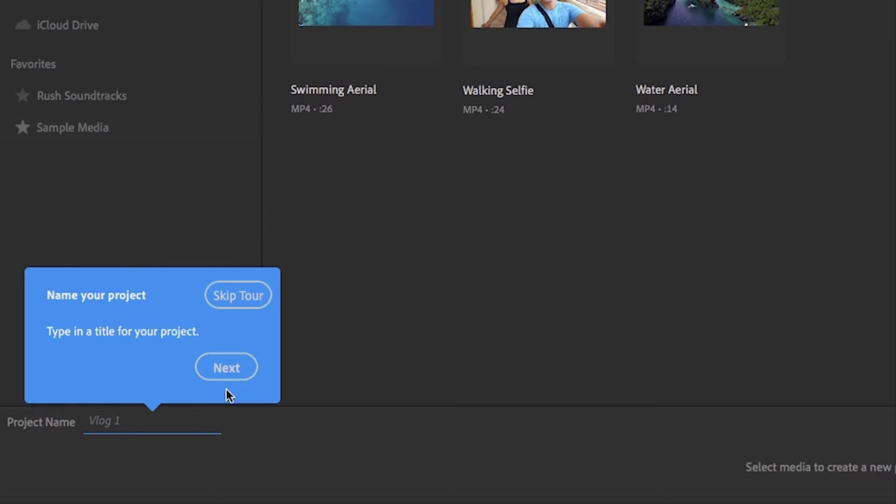
pyautogui.click(225, 366)
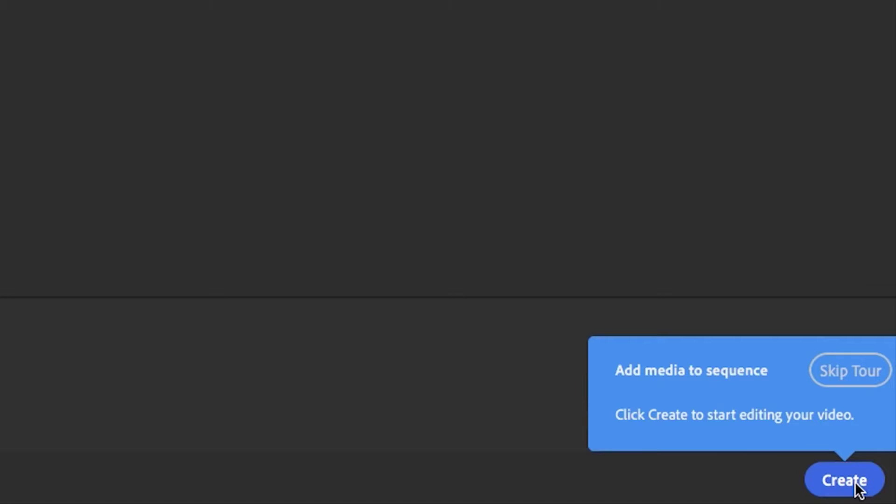
pyautogui.click(844, 480)
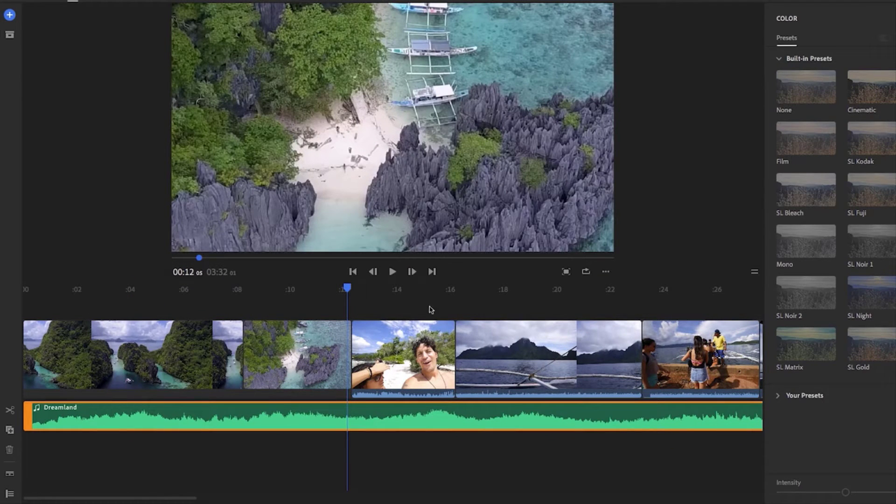
# Try Portrait and then Square orientation from the preview's options menu
pyautogui.click(606, 271)
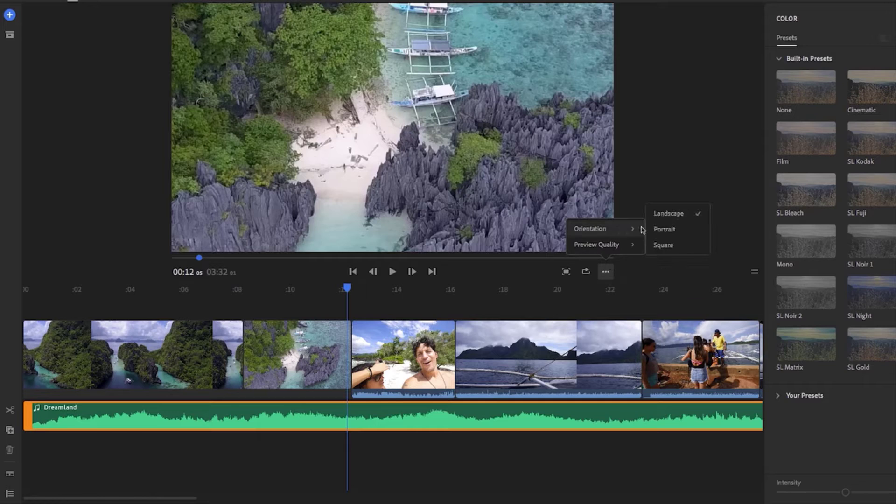
pyautogui.click(664, 229)
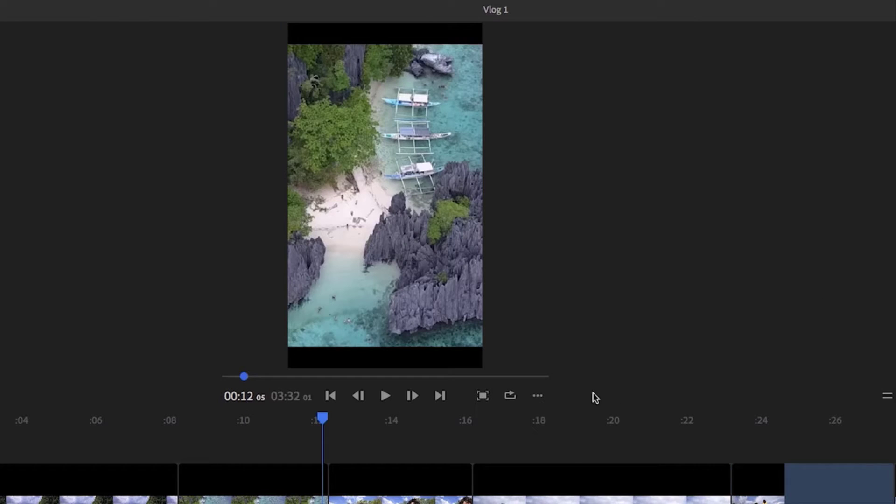
pyautogui.click(536, 395)
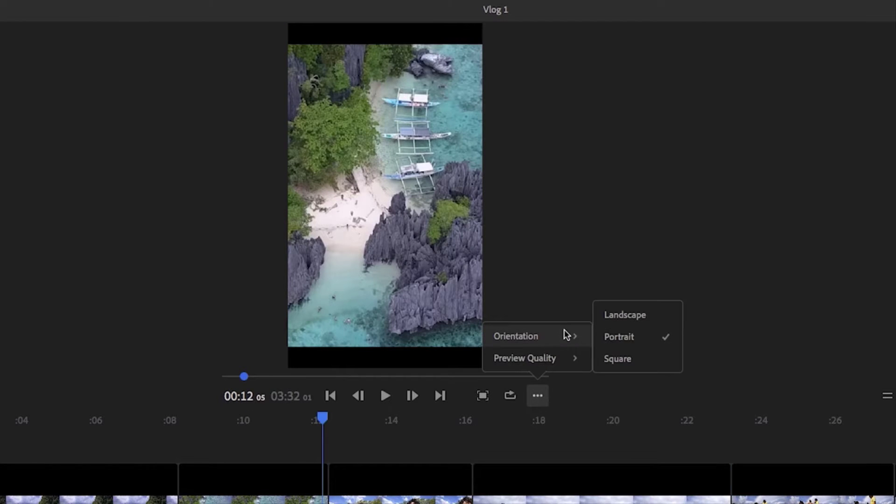
pyautogui.click(616, 358)
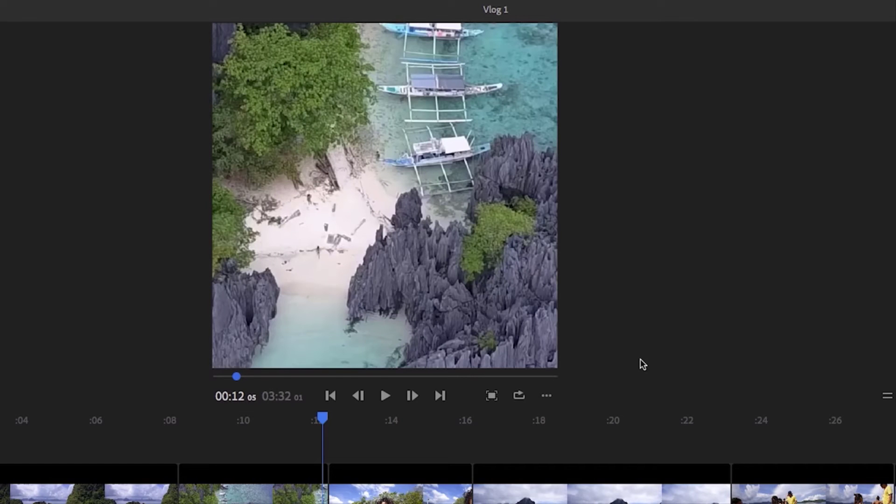
# Add the 'How to Fly a Drone' title and open the orange circle Graphic clip
pyautogui.click(545, 395)
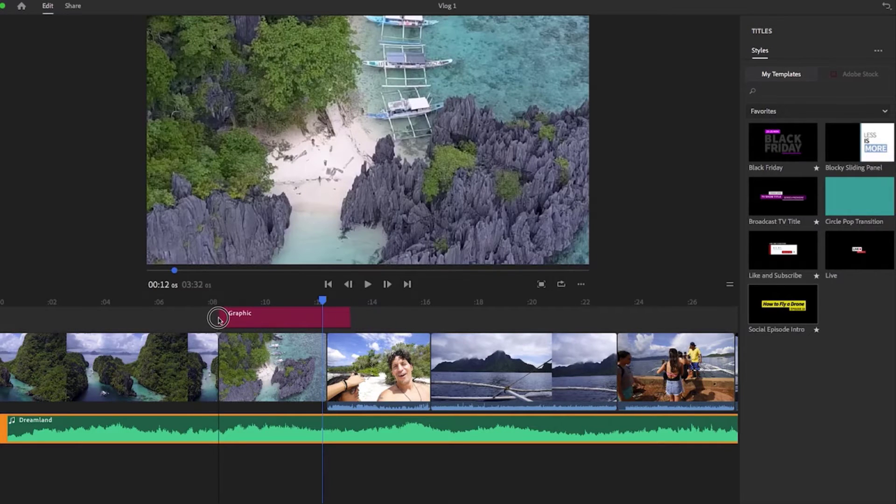
pyautogui.doubleClick(782, 304)
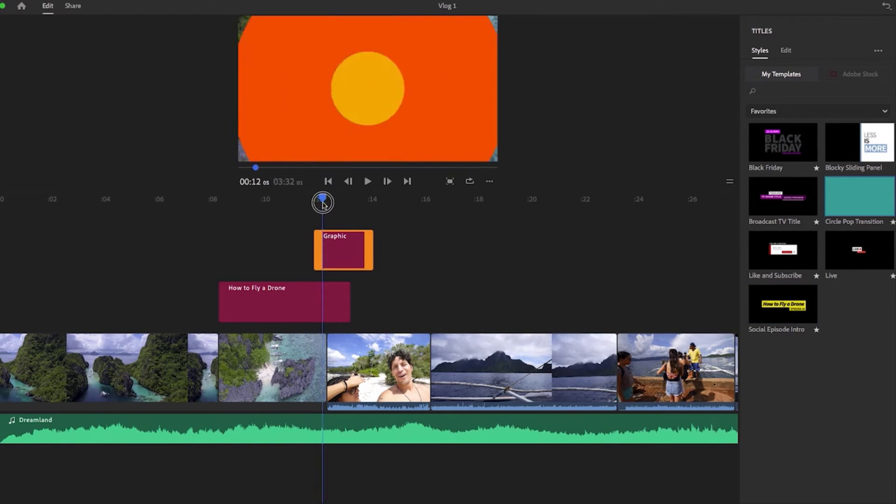
pyautogui.click(377, 371)
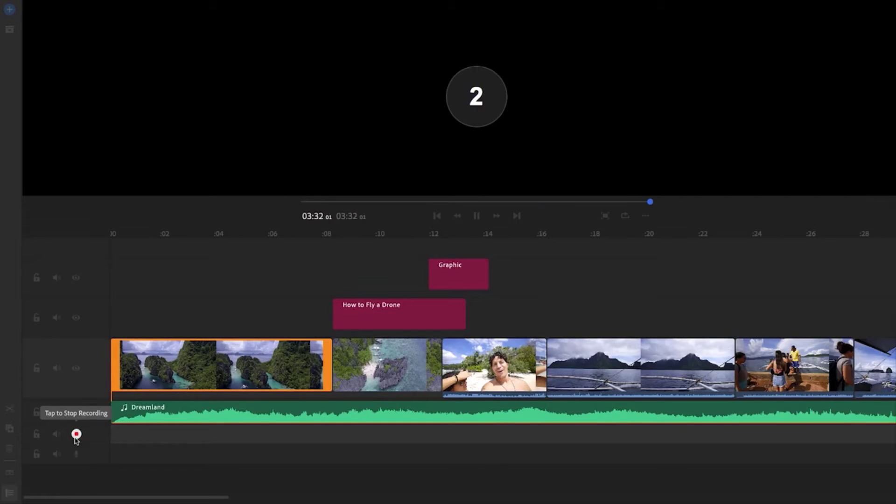
# Stop the voiceover recording and turn on Enhance speech (Female) under Advanced audio settings
pyautogui.click(76, 435)
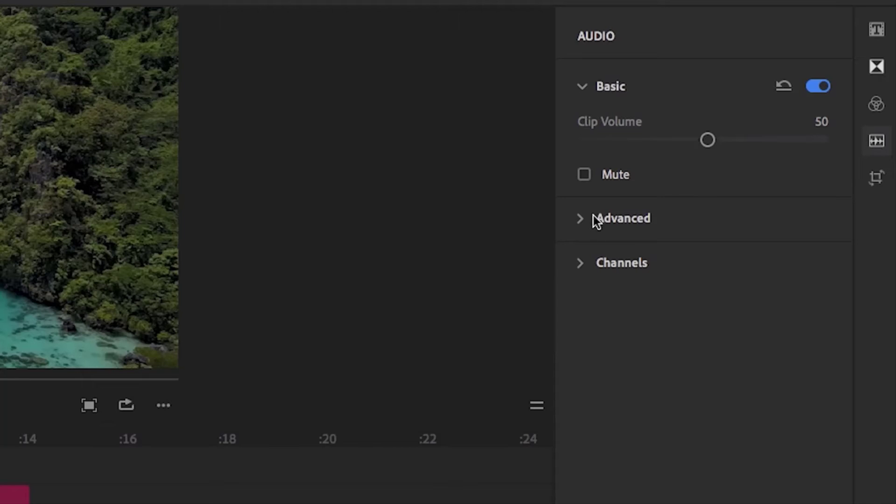
pyautogui.click(623, 218)
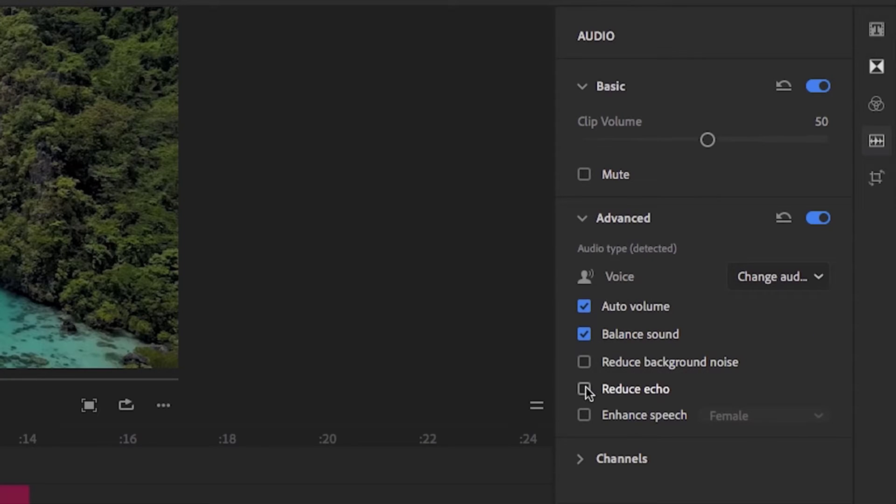
pyautogui.click(583, 414)
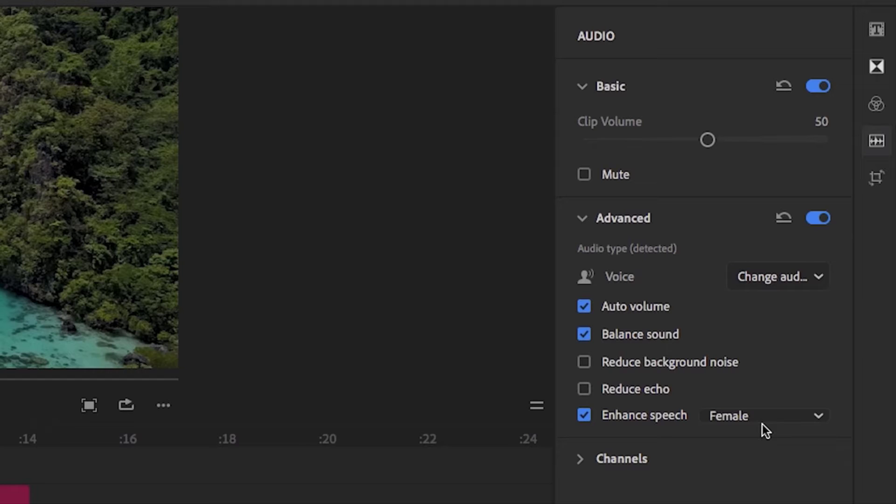
pyautogui.click(101, 8)
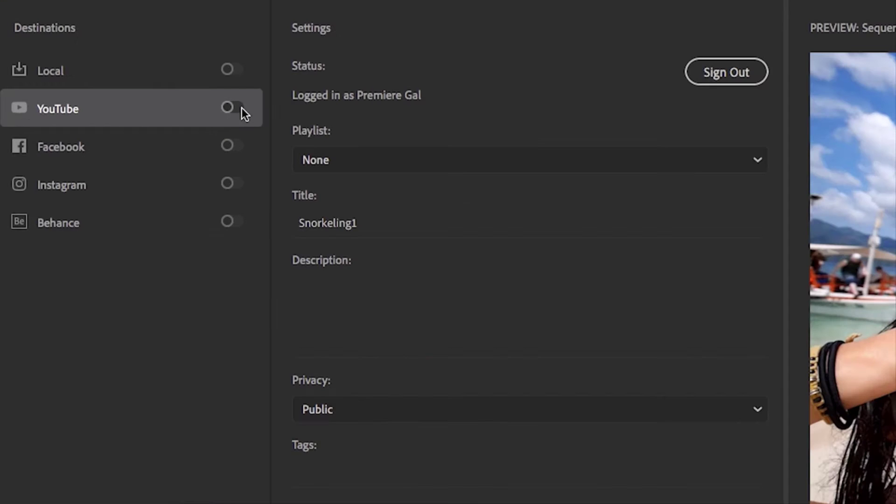
# Enable YouTube, Facebook, Instagram and Behance publishing and title the video 'Snorkeling in the Phil'
pyautogui.click(230, 108)
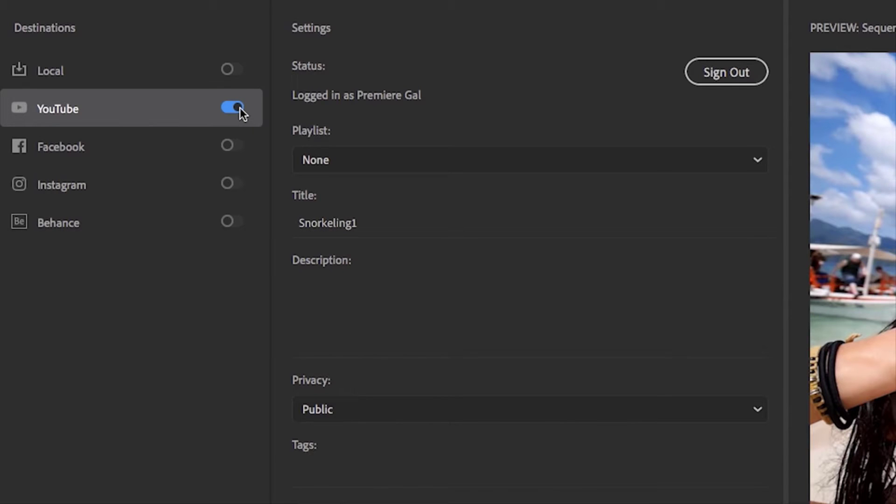
pyautogui.click(232, 146)
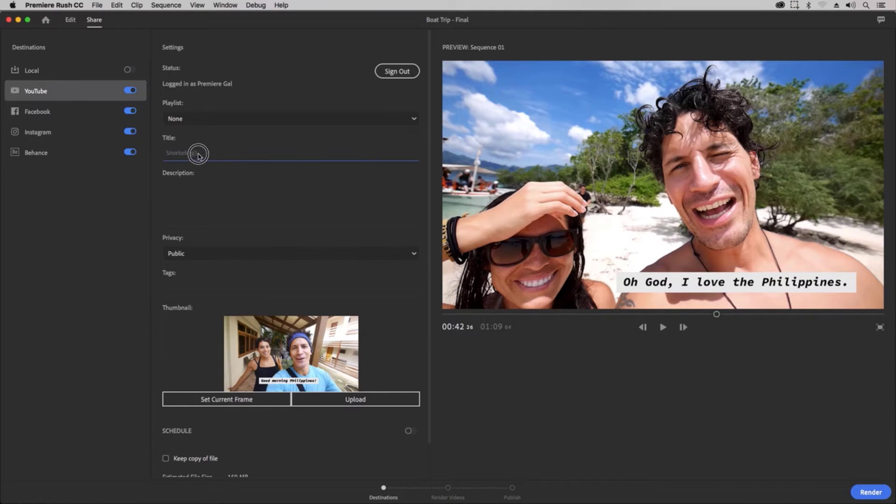
pyautogui.write('Snorkeling in the Phil')
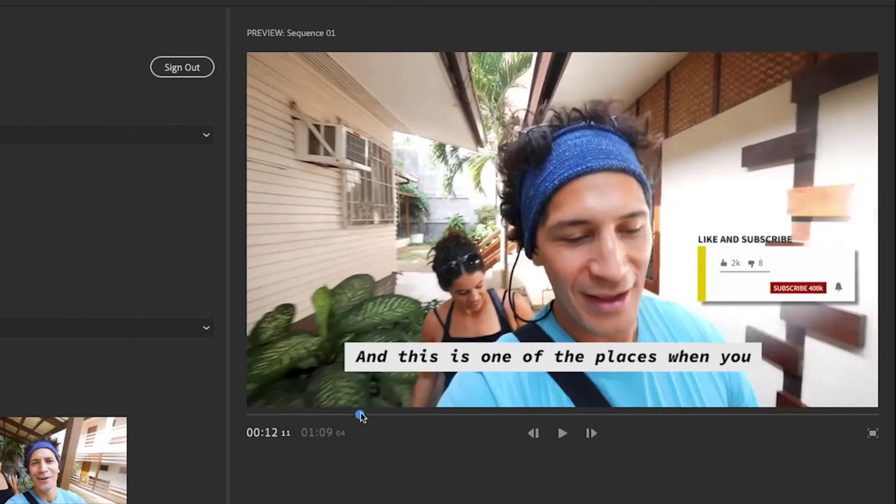
pyautogui.moveTo(356, 414); pyautogui.dragTo(314, 414)
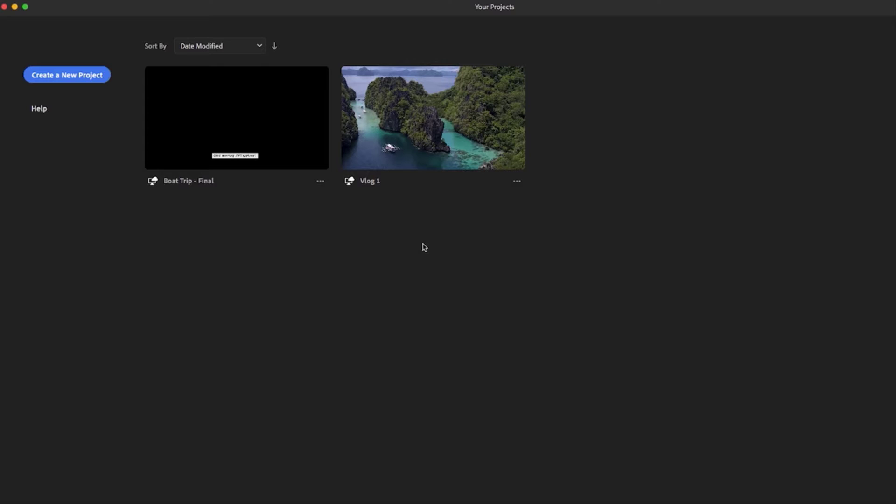
pyautogui.moveTo(299, 156)
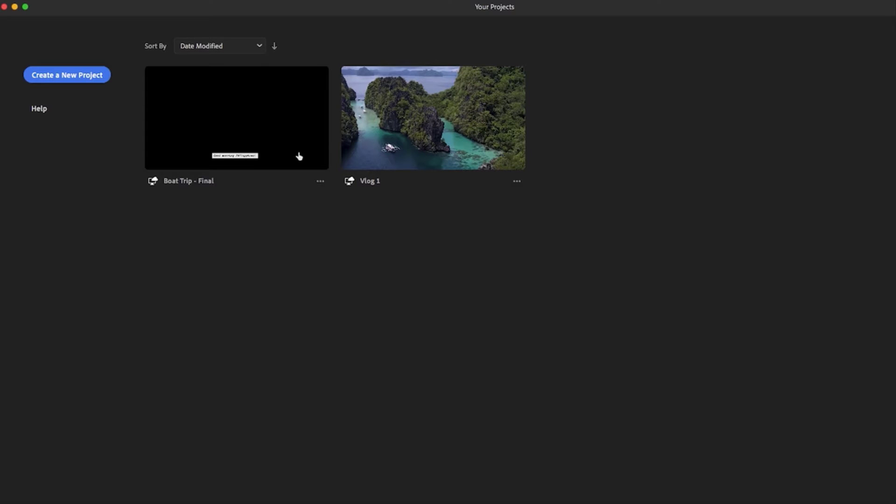
pyautogui.moveTo(336, 203)
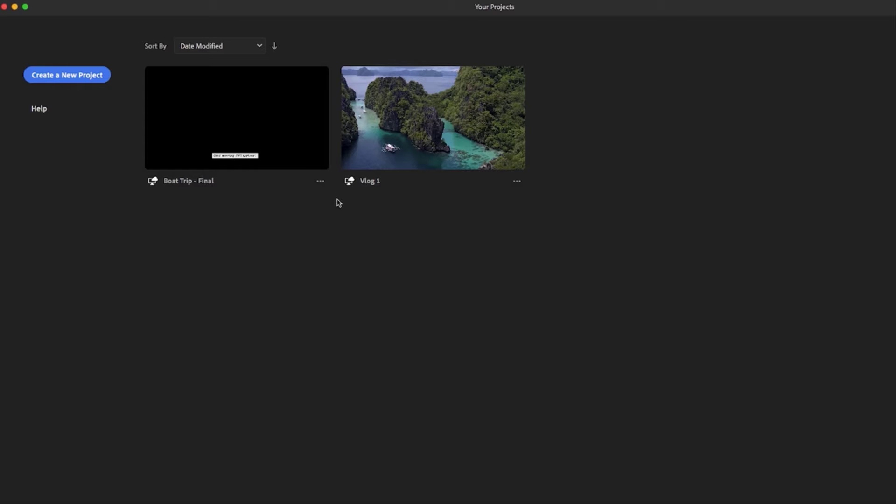
pyautogui.moveTo(351, 187)
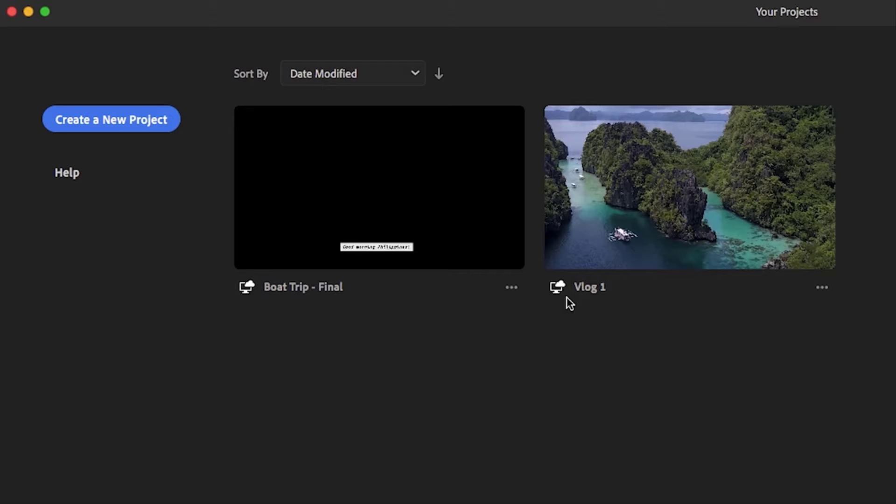
pyautogui.moveTo(649, 324)
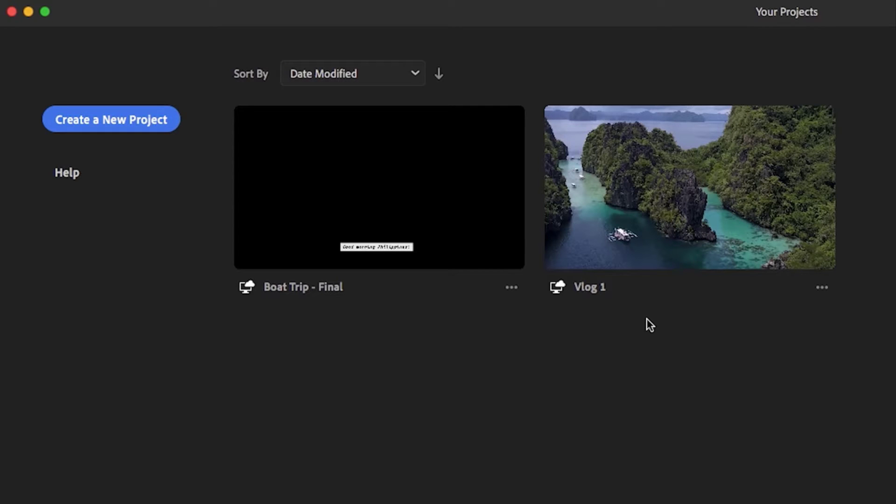
pyautogui.click(822, 287)
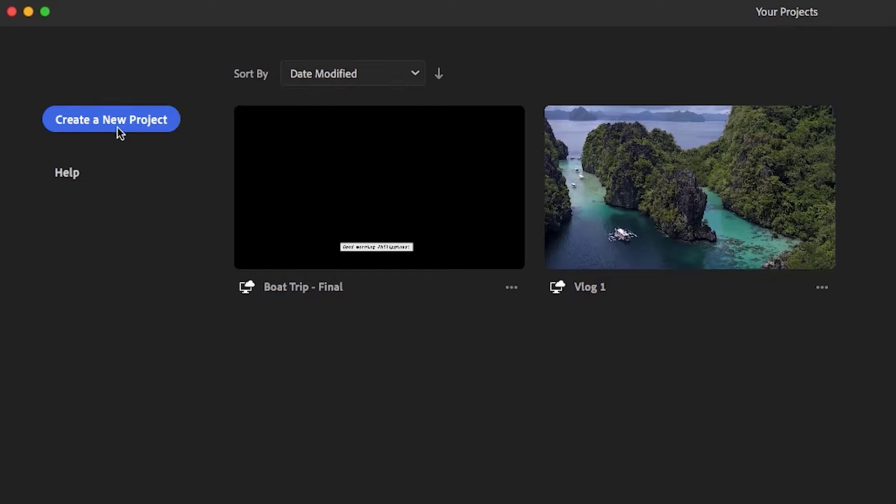
# Create the 'Boating Trip Demo' project from Boat Cruising, other clips and Dreamland music
pyautogui.click(112, 120)
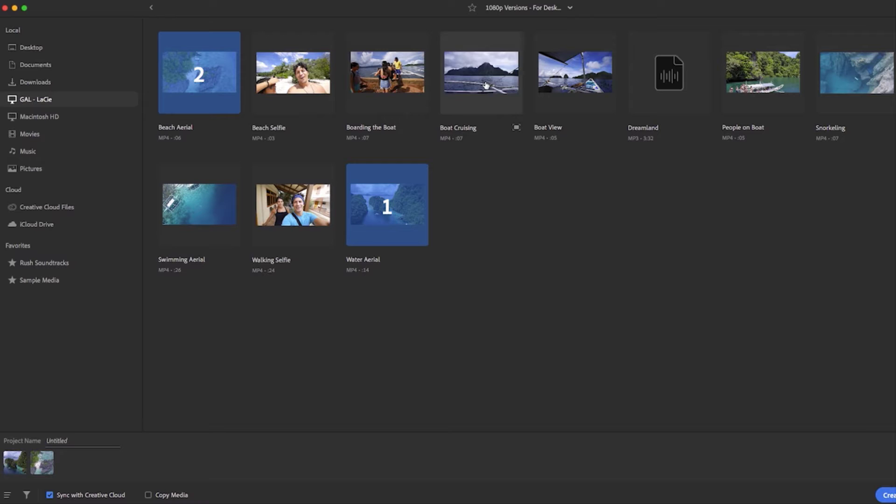
pyautogui.click(481, 72)
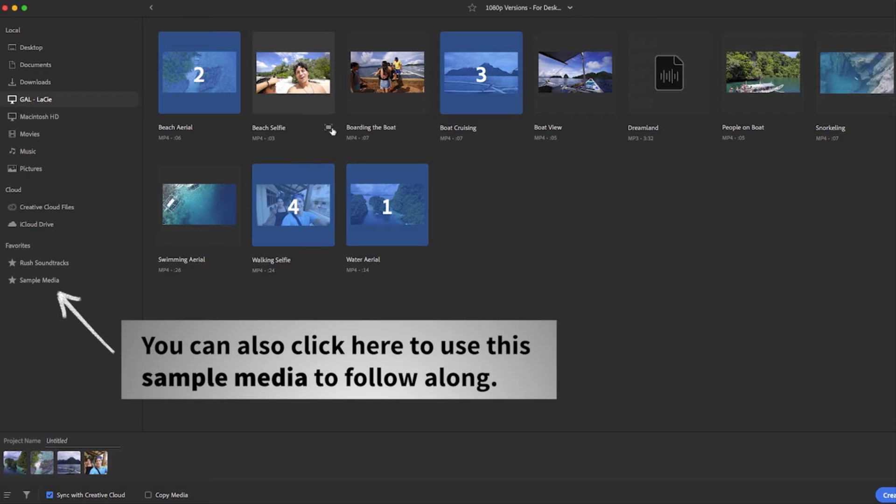
pyautogui.moveTo(520, 109)
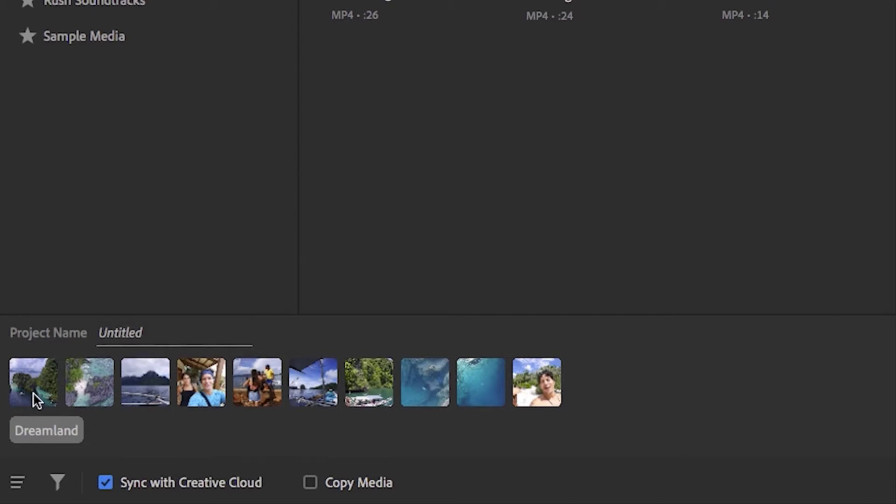
pyautogui.moveTo(578, 400)
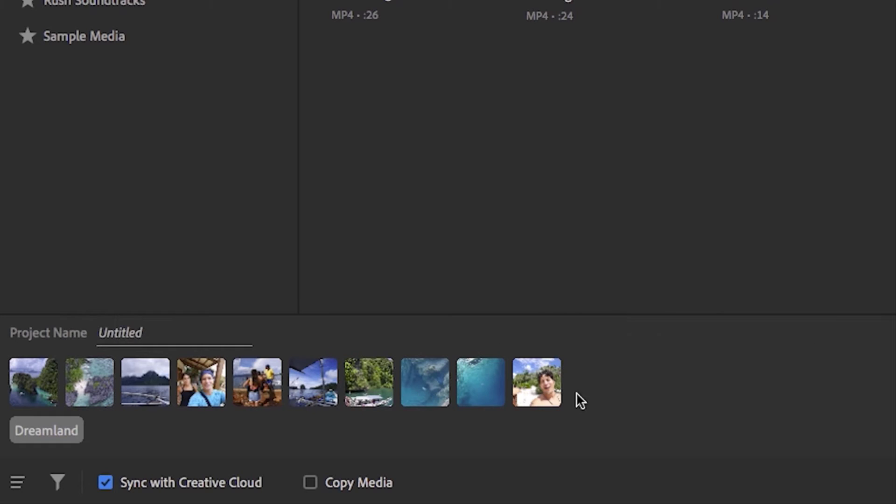
pyautogui.moveTo(597, 398)
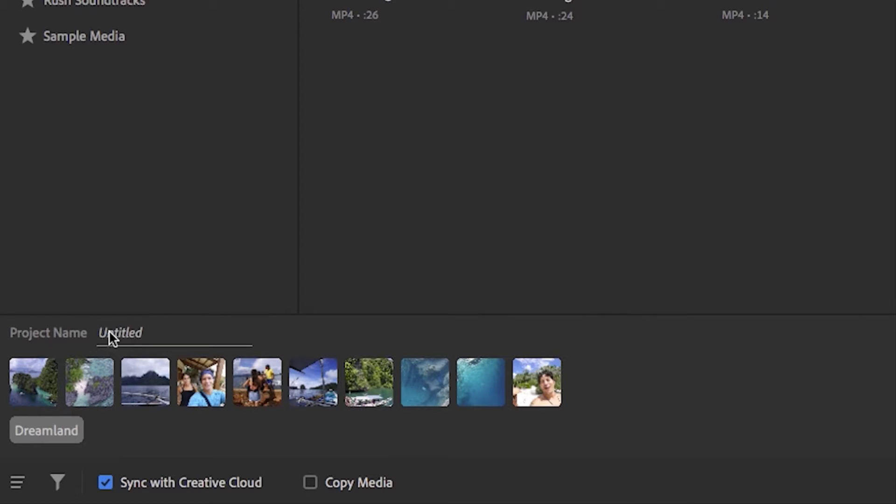
pyautogui.write('Boating')
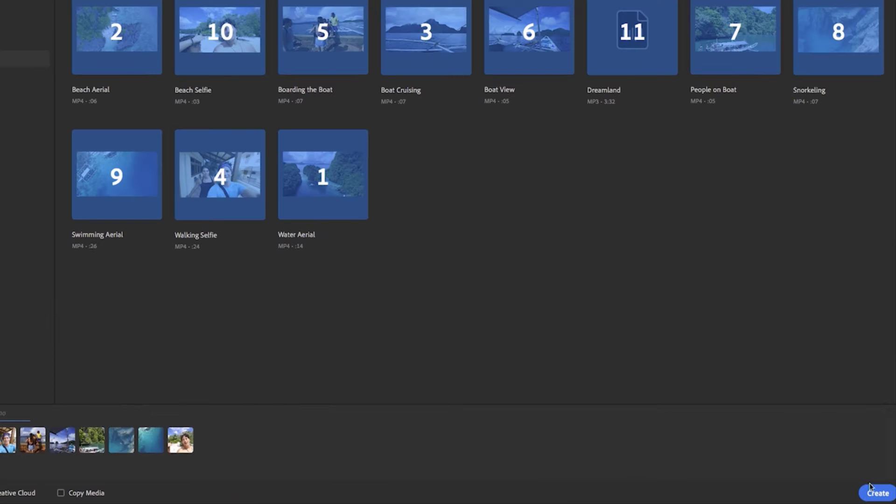
pyautogui.click(876, 493)
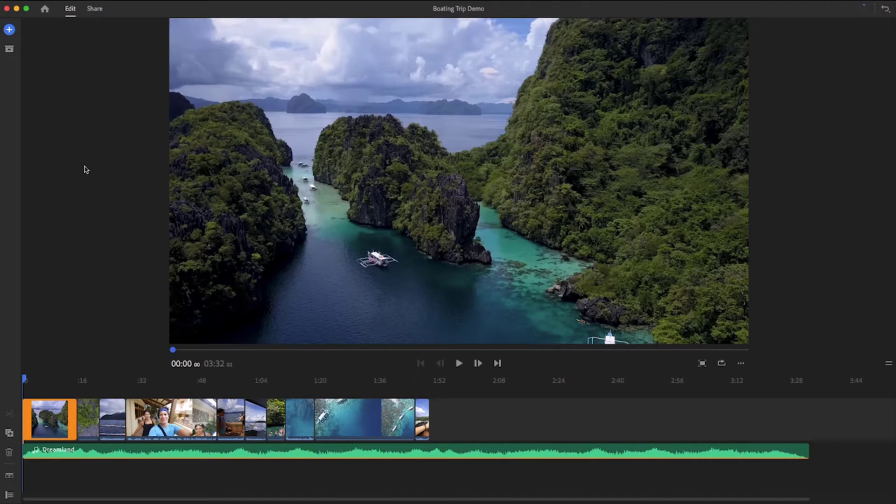
pyautogui.click(10, 29)
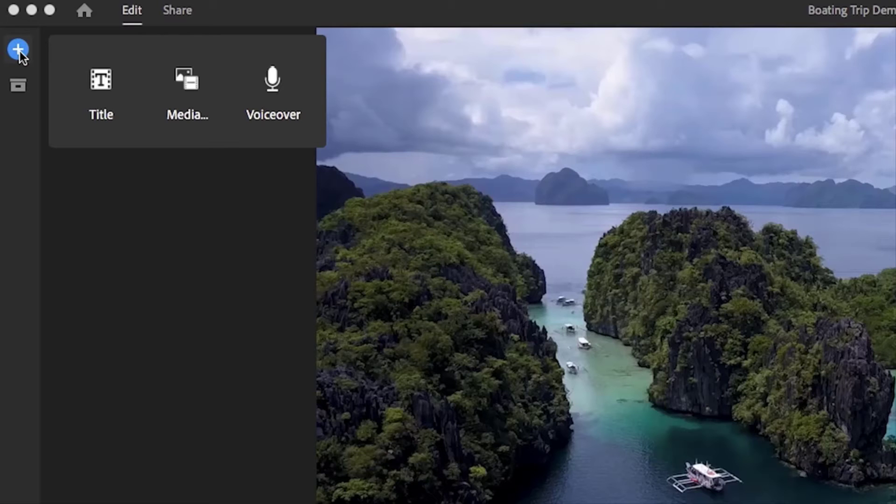
pyautogui.moveTo(101, 94)
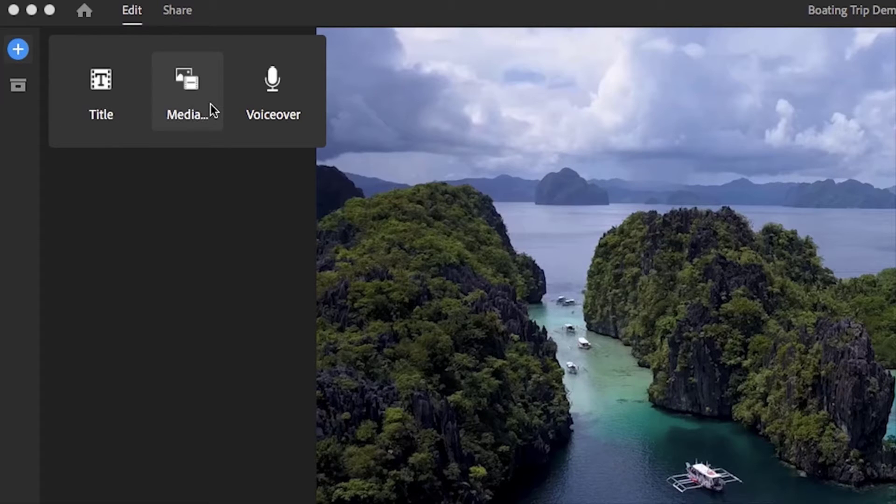
pyautogui.moveTo(273, 91)
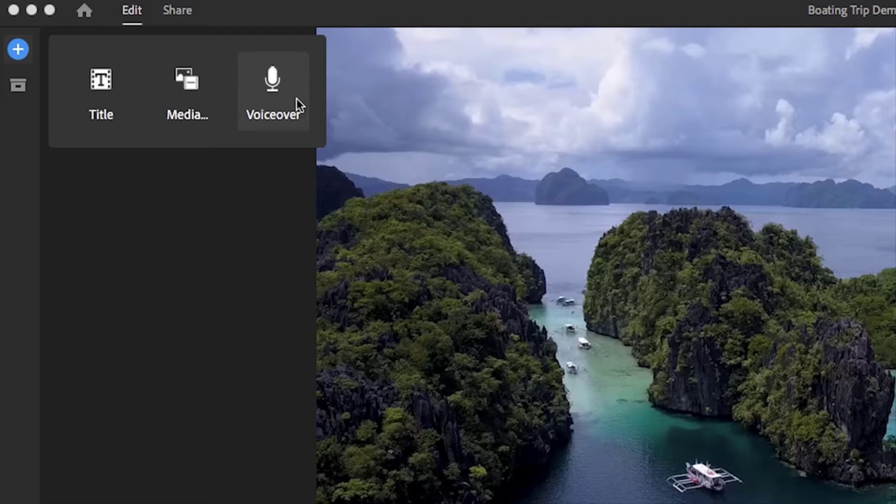
pyautogui.click(17, 85)
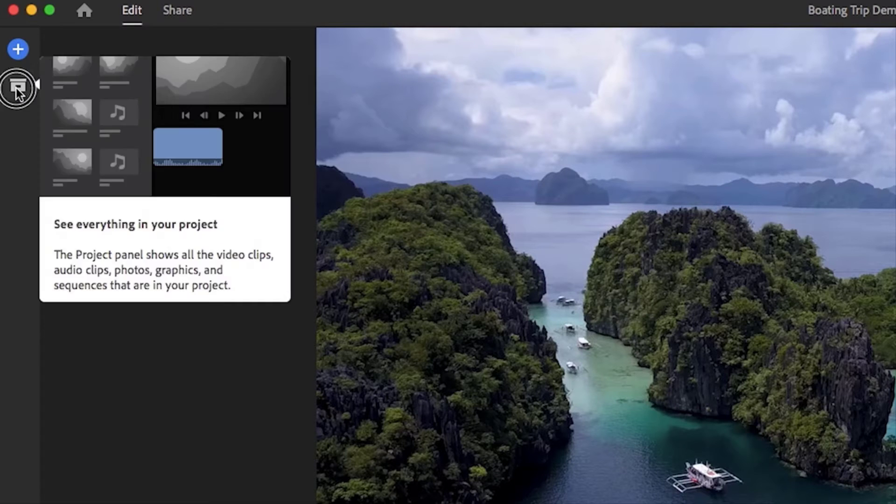
# Add Swimming Aerial.mp4 from Project Assets to the timeline, then close the assets list
pyautogui.click(17, 84)
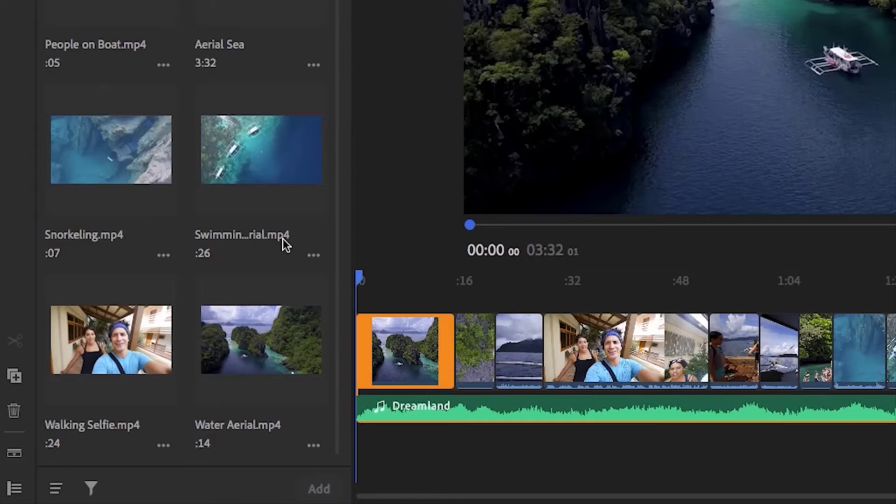
pyautogui.moveTo(302, 174)
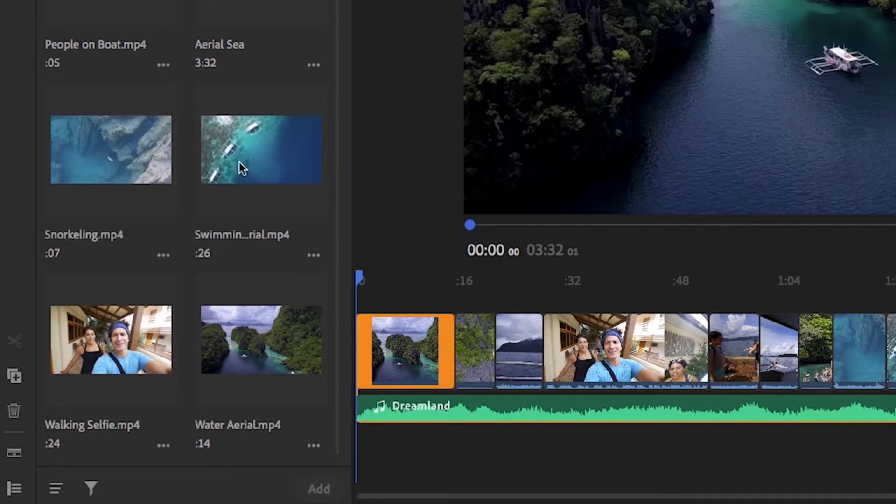
pyautogui.click(260, 149)
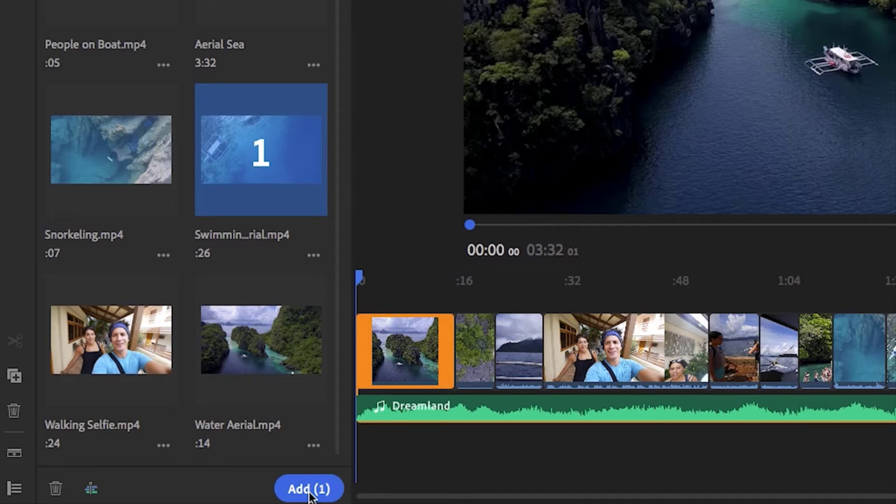
pyautogui.click(309, 488)
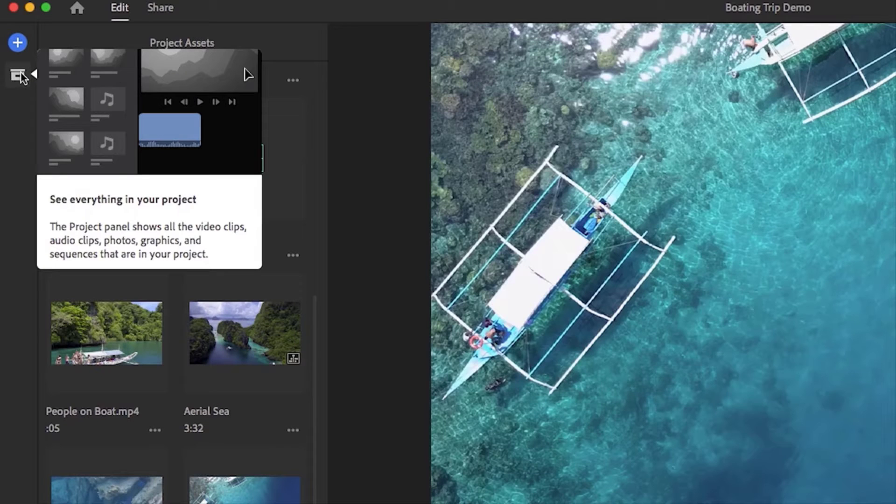
pyautogui.click(18, 75)
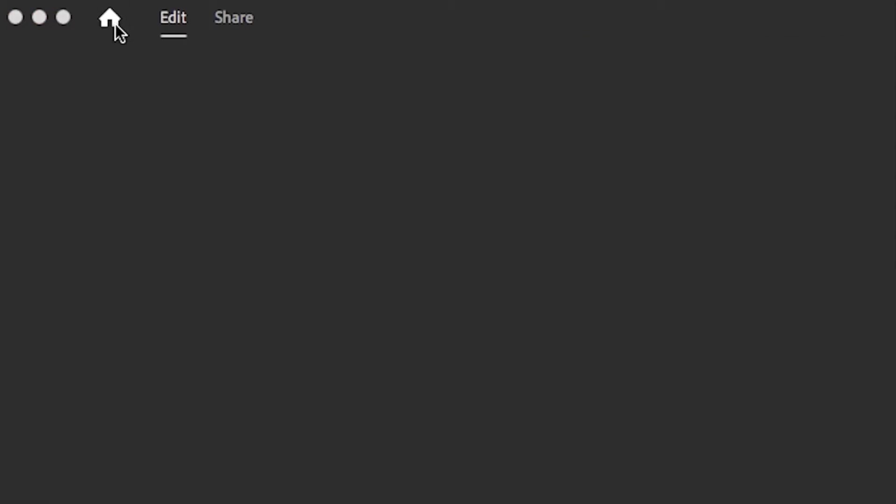
# Return to the projects home and reopen Boating Trip Demo
pyautogui.click(108, 20)
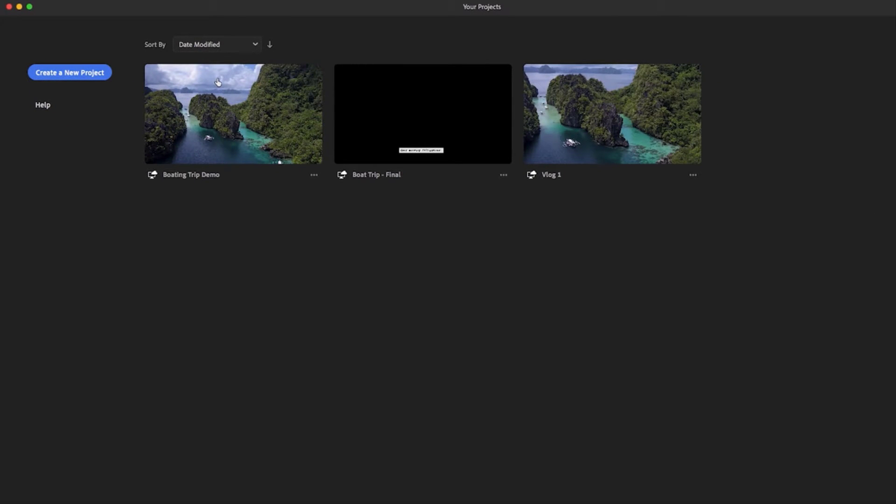
pyautogui.moveTo(588, 121)
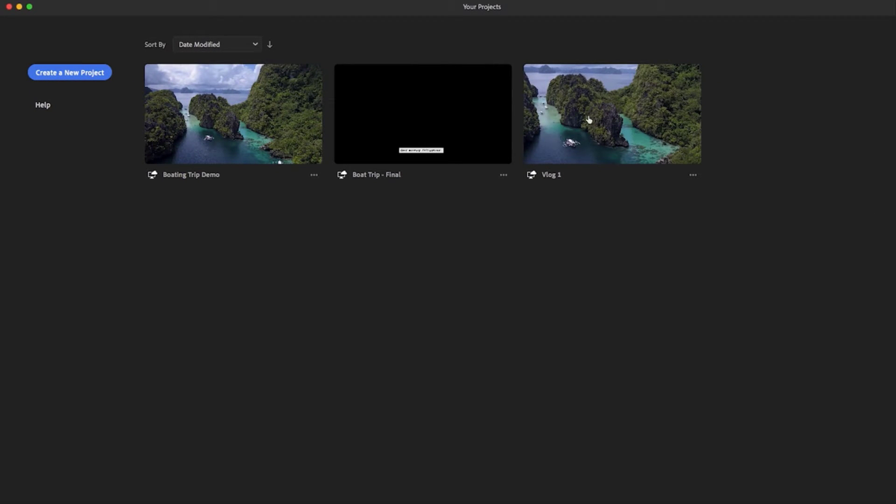
pyautogui.moveTo(279, 111)
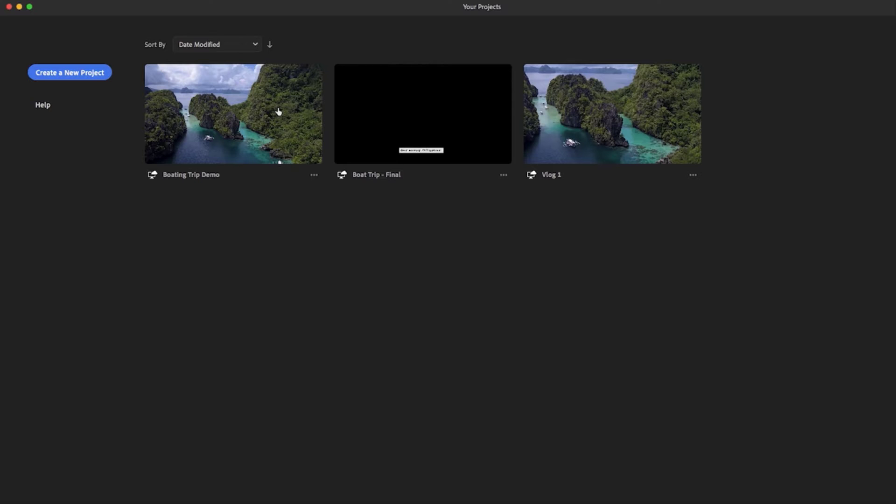
pyautogui.doubleClick(233, 114)
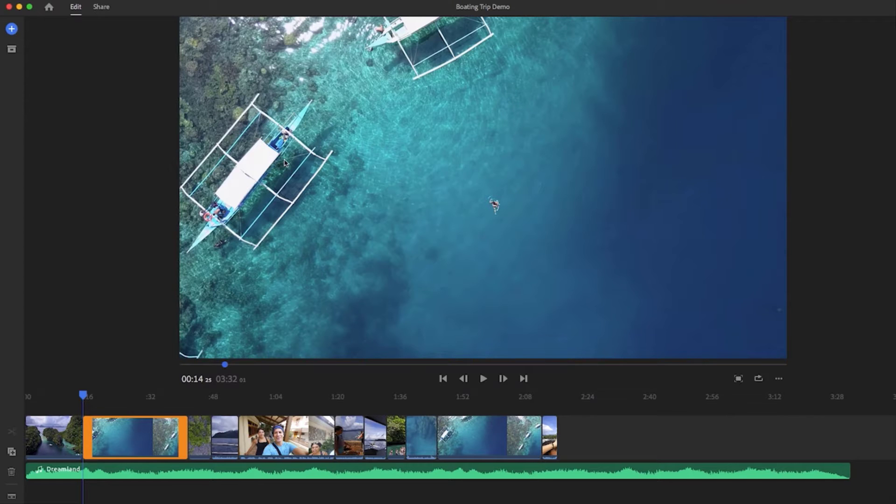
pyautogui.moveTo(228, 375)
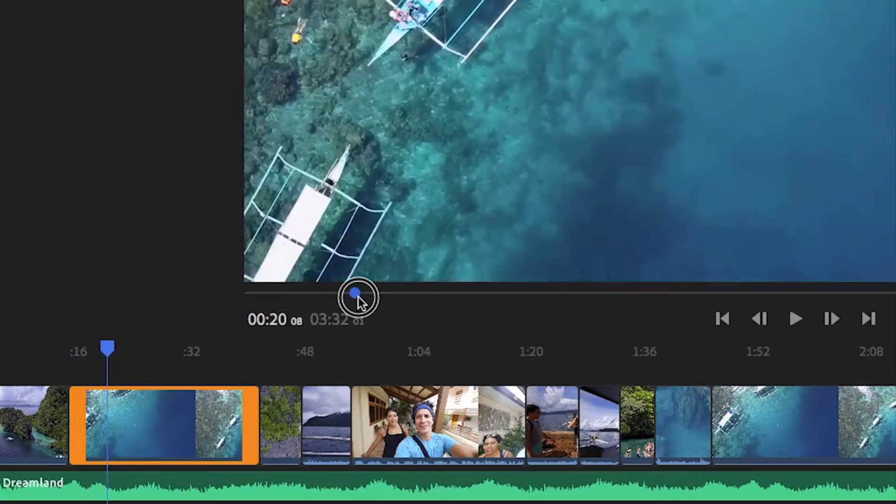
# Scrub the preview past 00:20 and 00:31 to about one minute, inside the selfie clip
pyautogui.moveTo(357, 293); pyautogui.dragTo(414, 293)
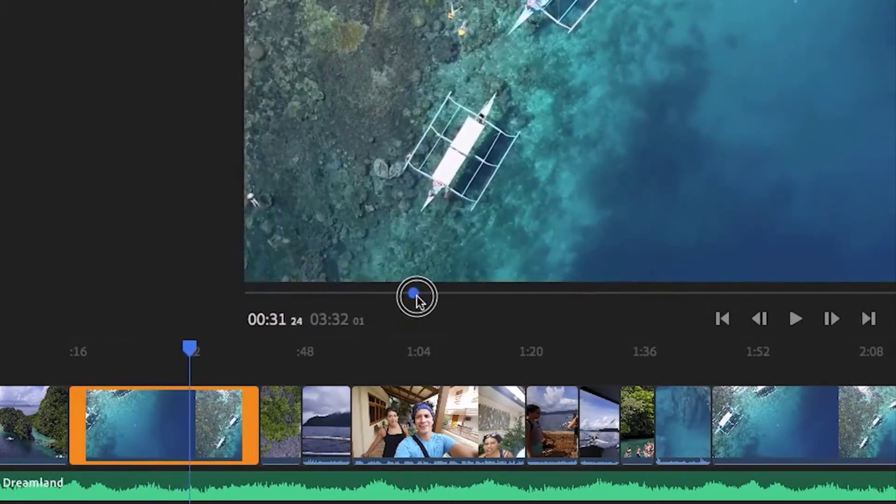
pyautogui.moveTo(417, 297); pyautogui.dragTo(276, 361)
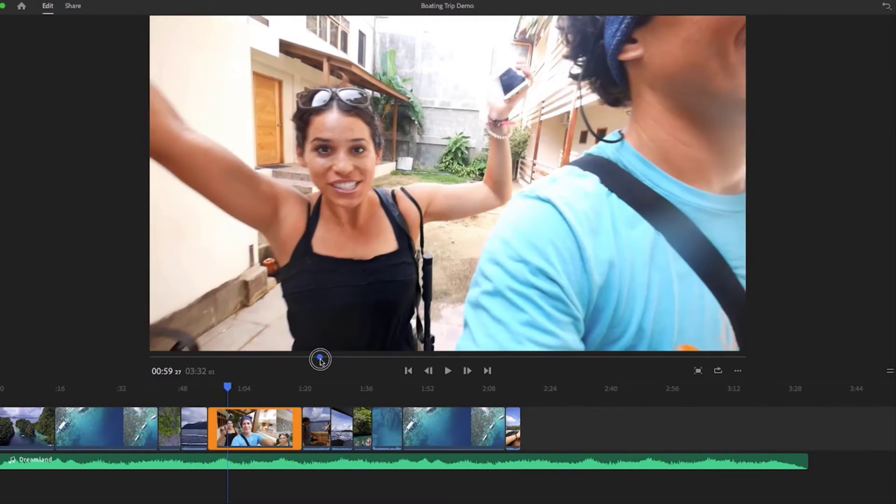
pyautogui.click(467, 370)
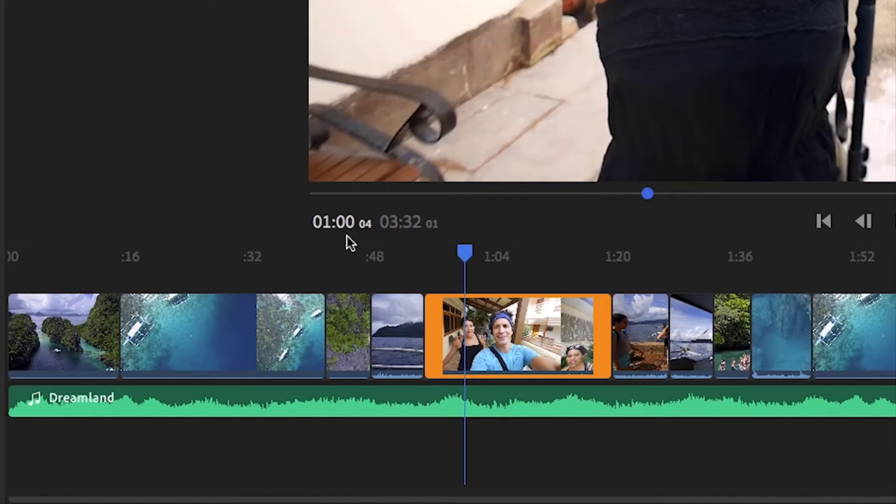
pyautogui.moveTo(331, 234)
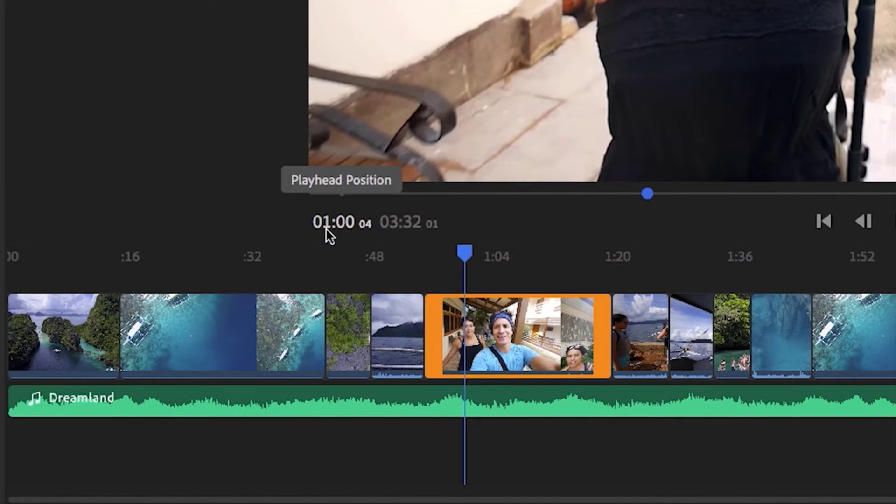
pyautogui.moveTo(399, 223)
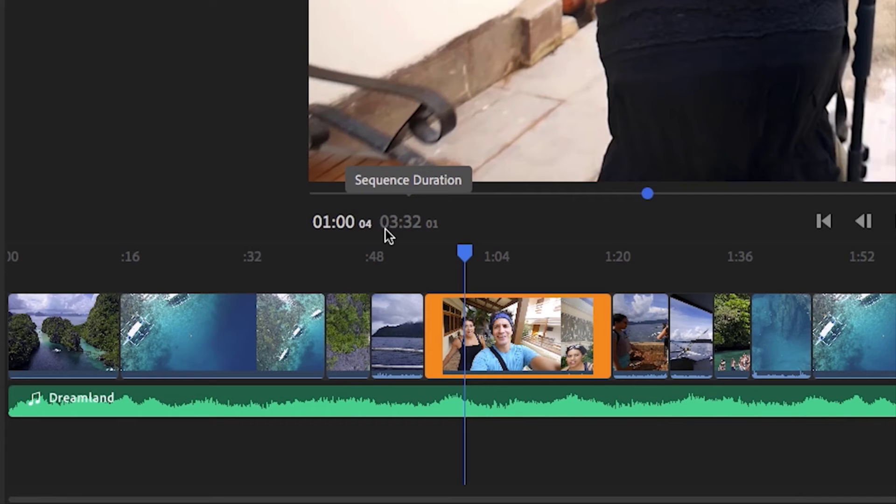
pyautogui.moveTo(405, 234)
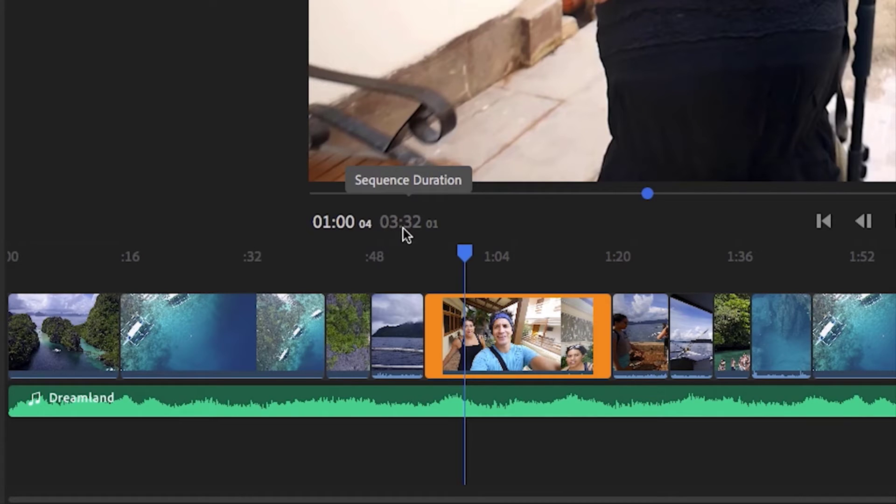
pyautogui.moveTo(410, 239)
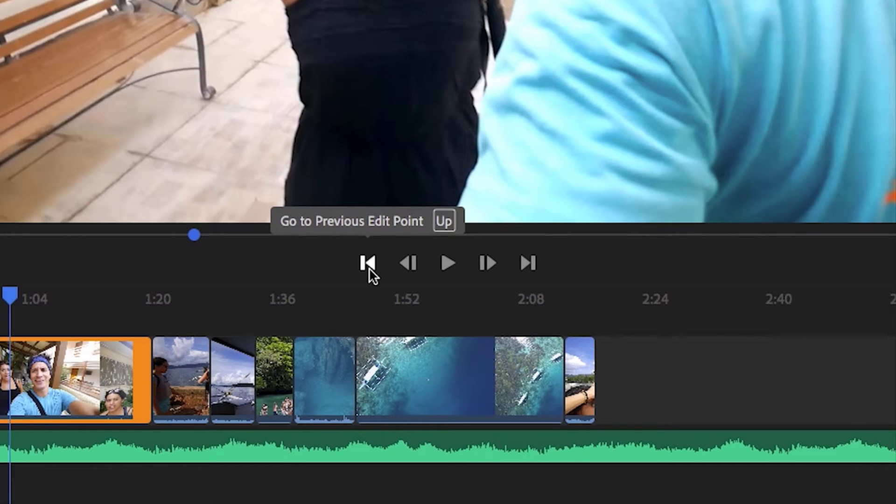
pyautogui.moveTo(407, 264)
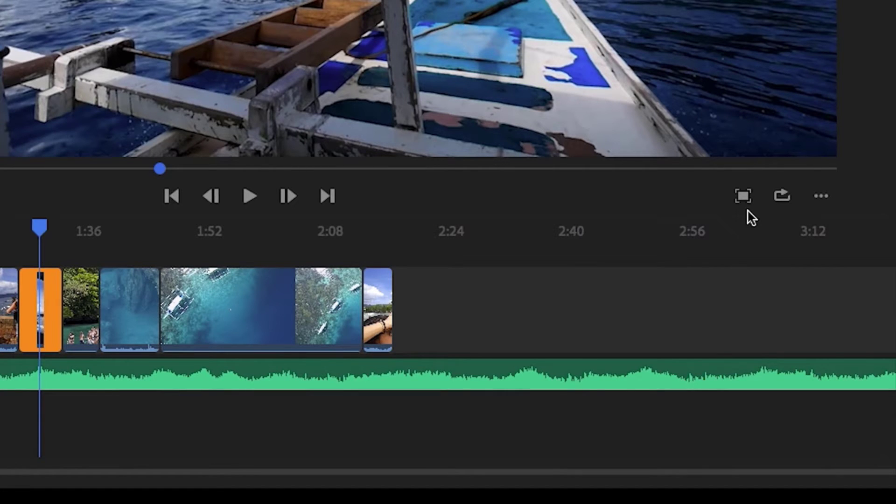
# Step back to the start of the short boat clip and turn on Loop Playback
pyautogui.click(743, 195)
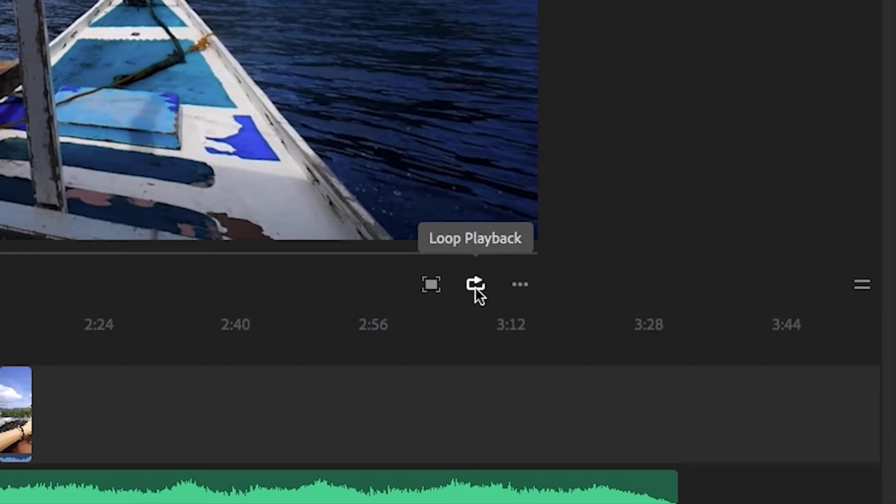
pyautogui.click(475, 285)
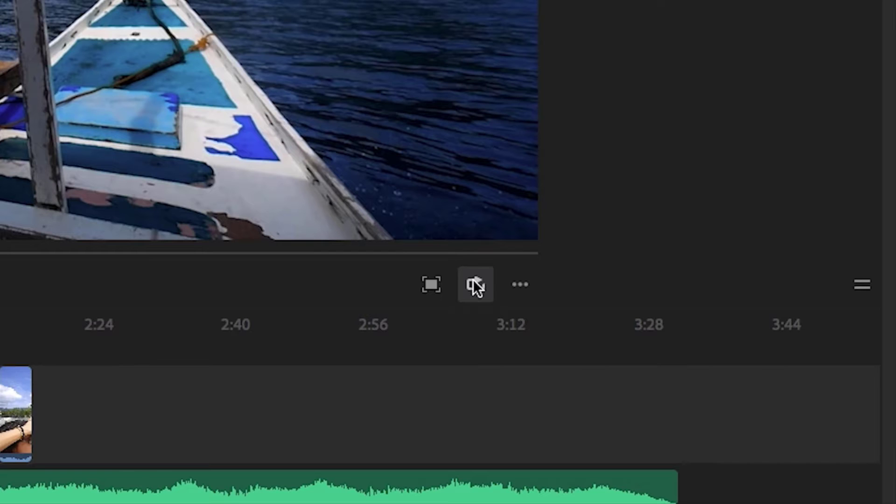
pyautogui.moveTo(519, 284)
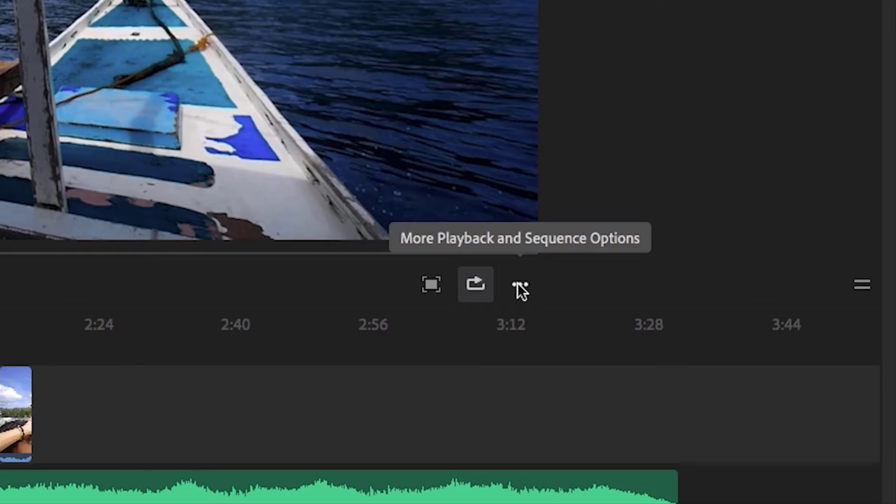
# Switch the sequence to portrait orientation to see the boat clip's bounds, then return to landscape
pyautogui.click(519, 284)
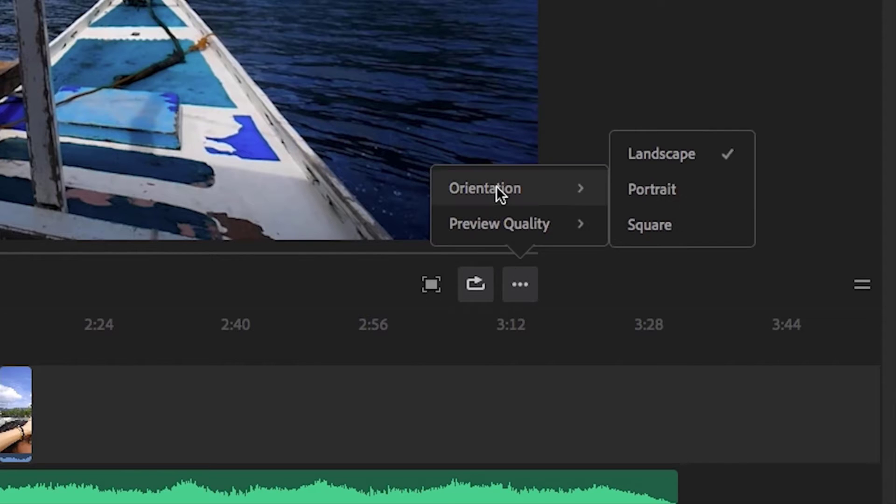
pyautogui.moveTo(578, 196)
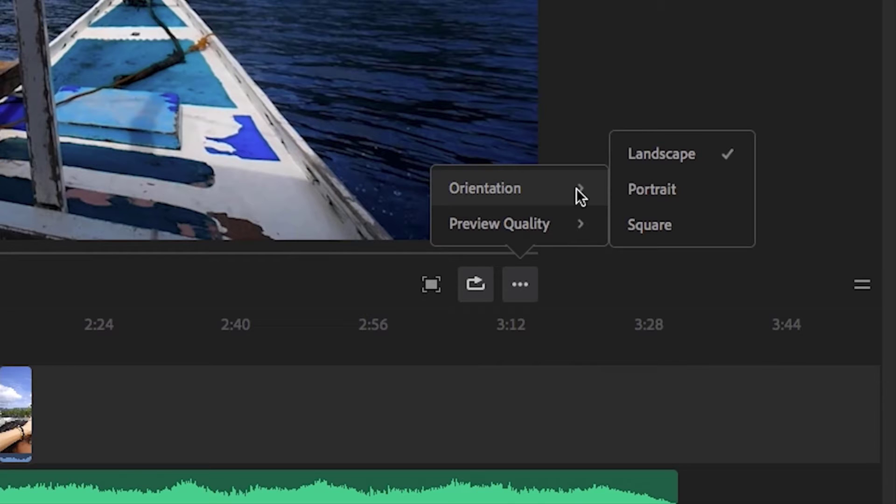
pyautogui.moveTo(600, 194)
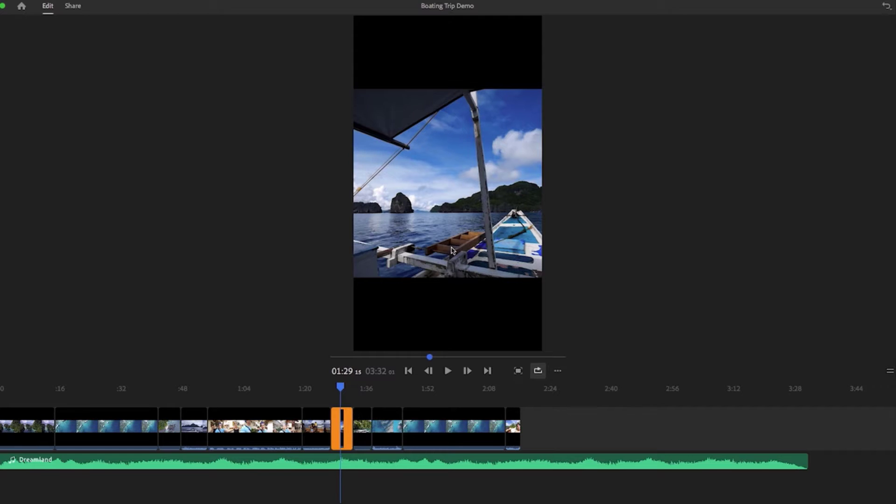
pyautogui.click(447, 183)
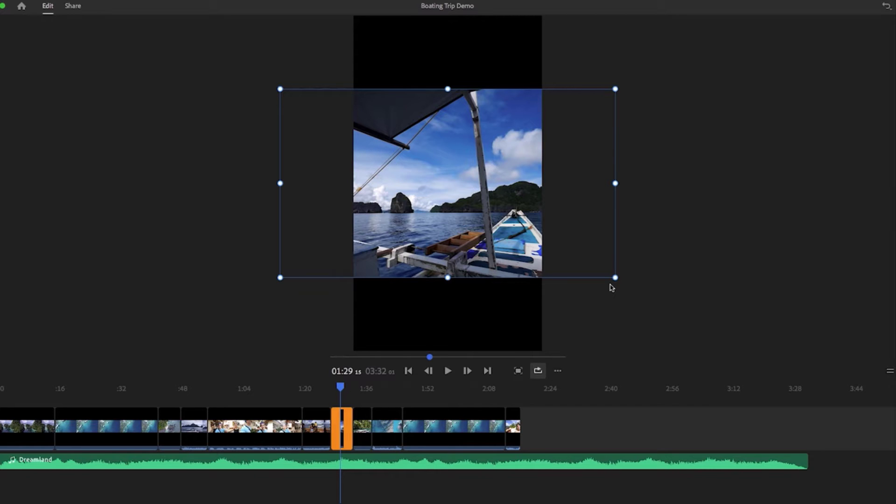
pyautogui.click(557, 371)
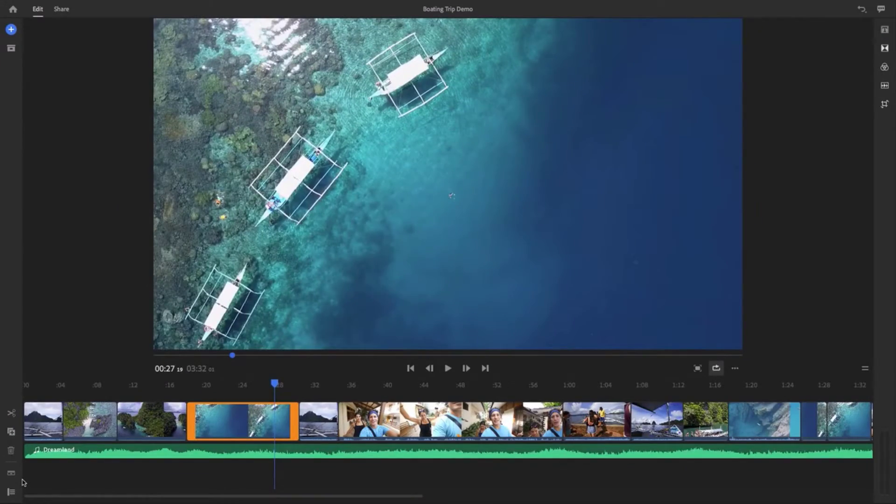
# Scrub the playhead from 0:27 to about 0:42, onto the travellers' selfie clip
pyautogui.moveTo(275, 386); pyautogui.dragTo(335, 387)
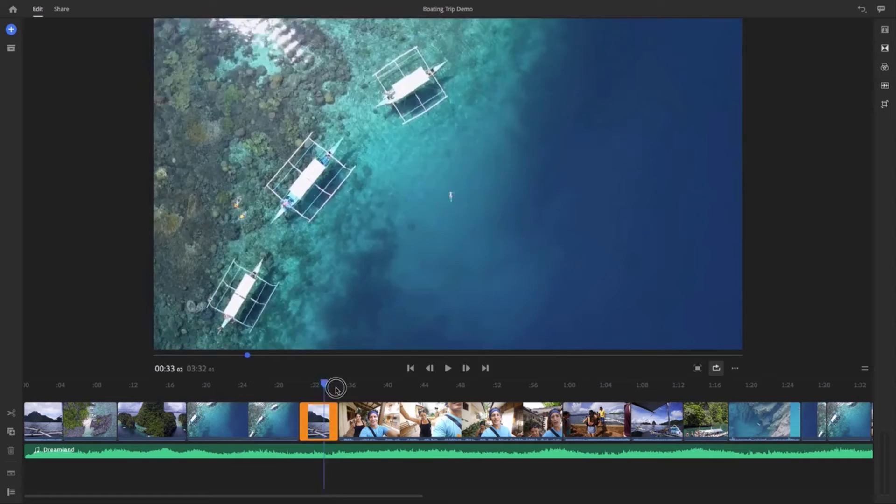
pyautogui.moveTo(336, 387); pyautogui.dragTo(400, 387)
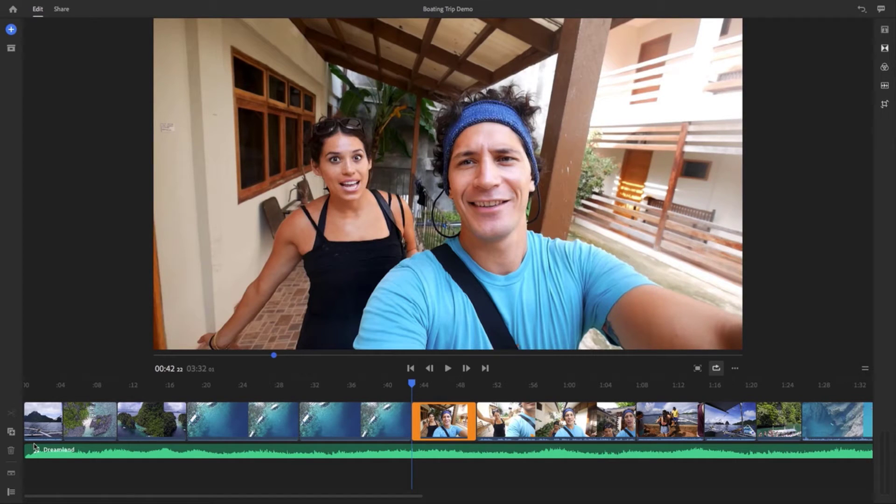
pyautogui.moveTo(91, 441)
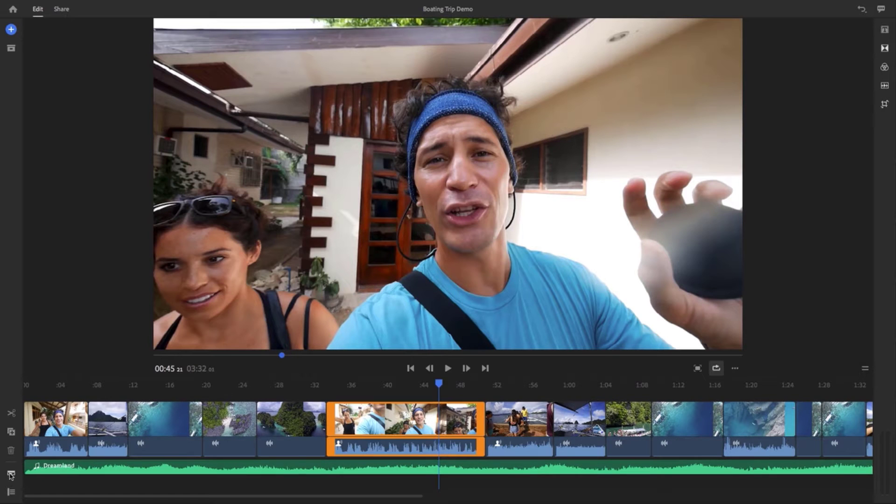
pyautogui.moveTo(10, 474)
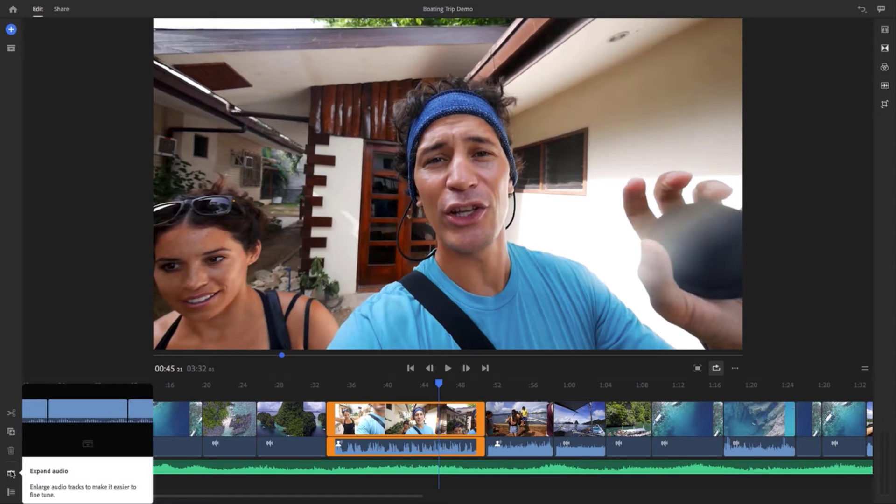
# Expand clip audio, trim a clip's audio end, and select the Dreamland music track
pyautogui.click(11, 474)
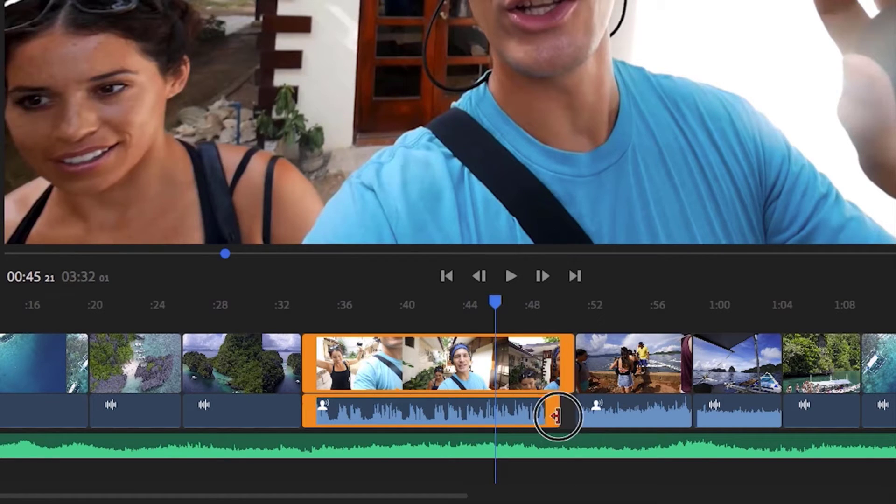
pyautogui.moveTo(554, 416); pyautogui.dragTo(577, 410)
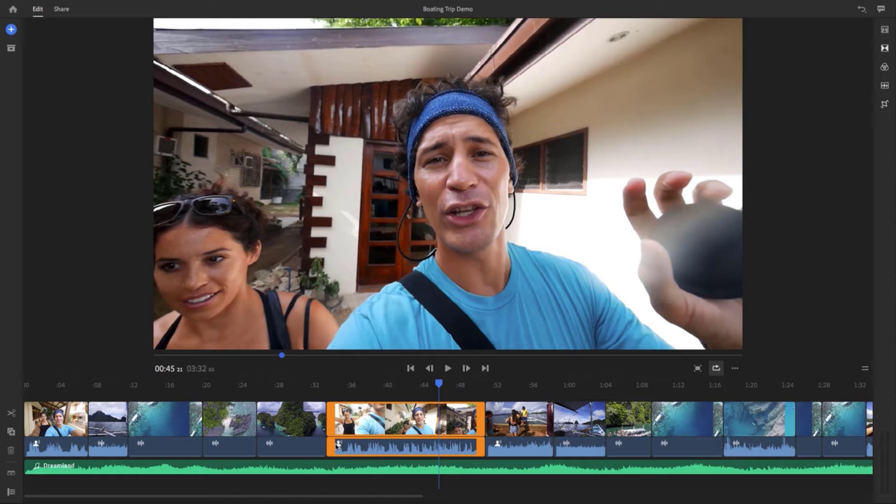
pyautogui.moveTo(268, 450)
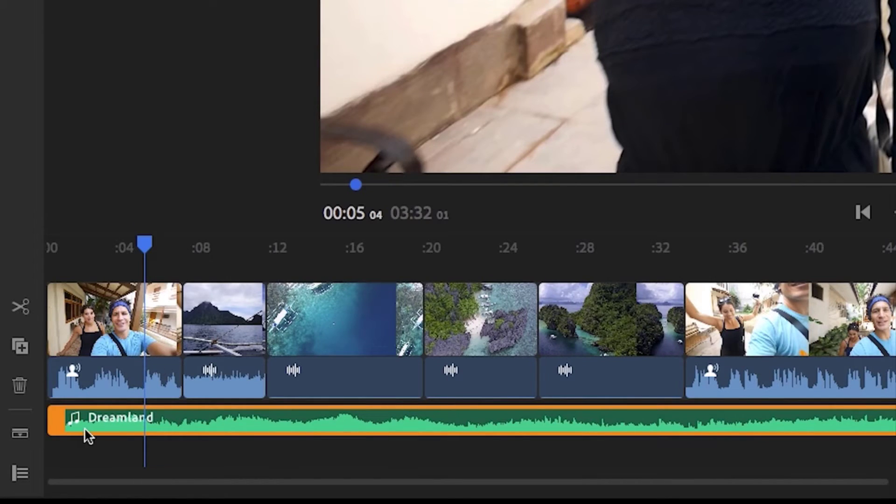
pyautogui.click(114, 320)
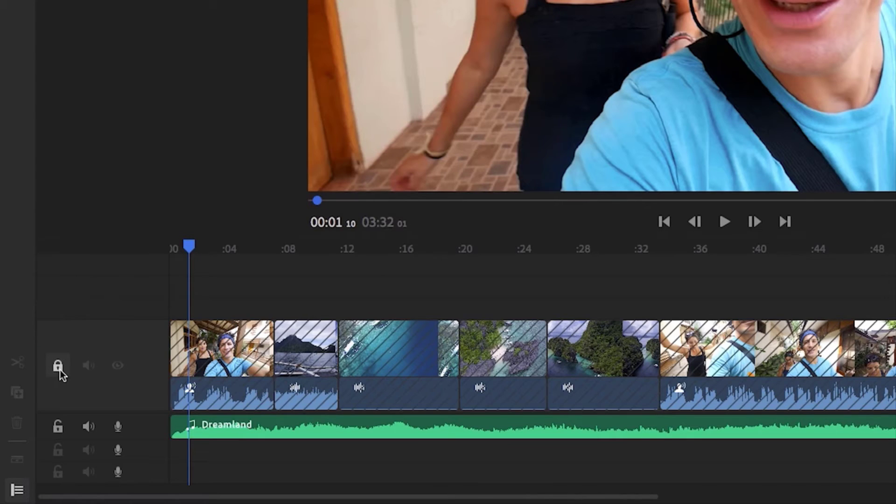
# Turn the main video track's lock, mute and hide toggles back off
pyautogui.click(87, 366)
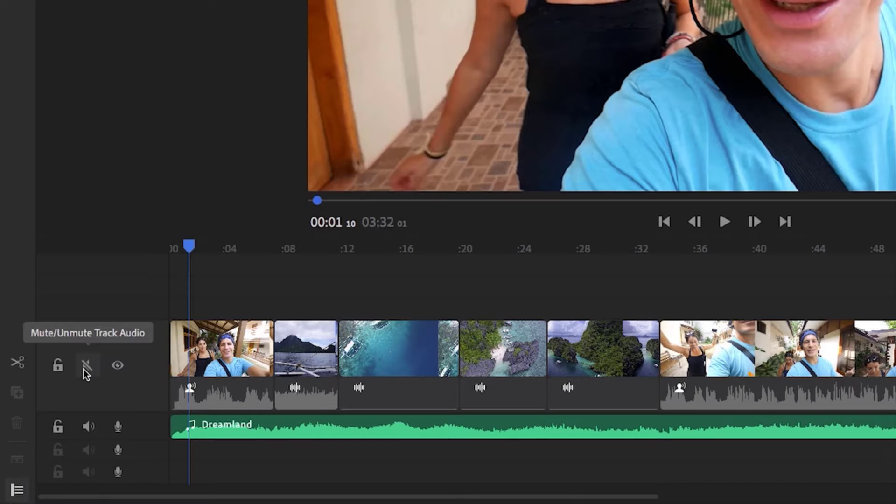
pyautogui.click(117, 365)
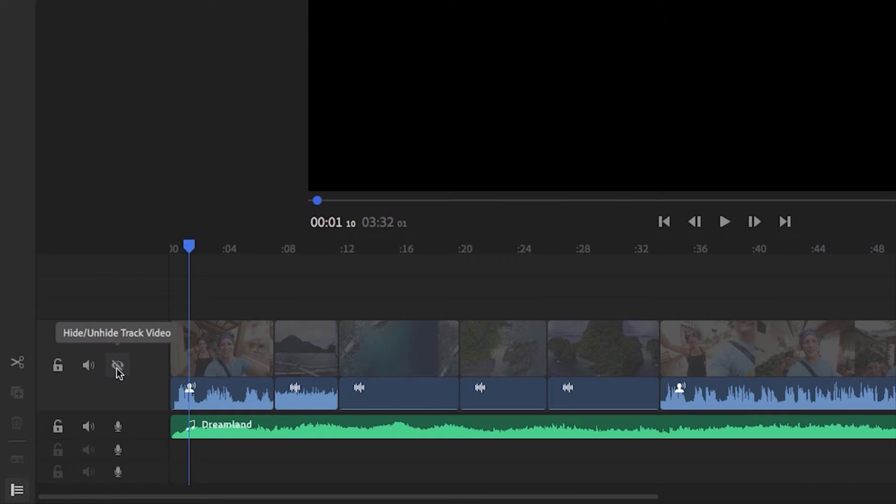
pyautogui.click(117, 365)
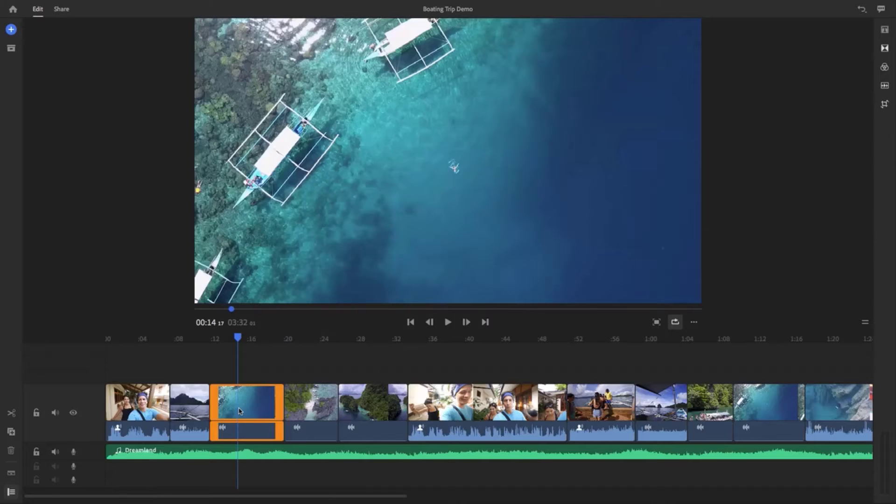
# Zoom the timeline to fit more clips and show Boat Trip - Final's stacked title tracks
pyautogui.moveTo(400, 494); pyautogui.dragTo(349, 489)
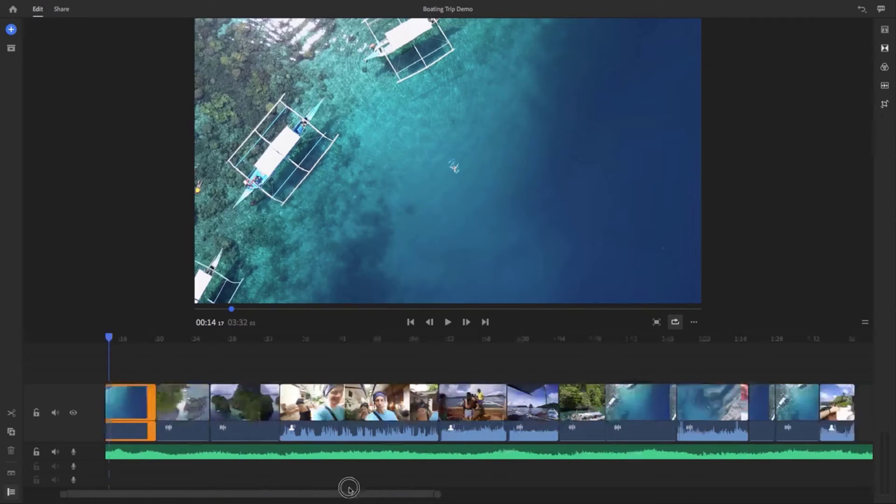
pyautogui.moveTo(349, 494); pyautogui.dragTo(411, 486)
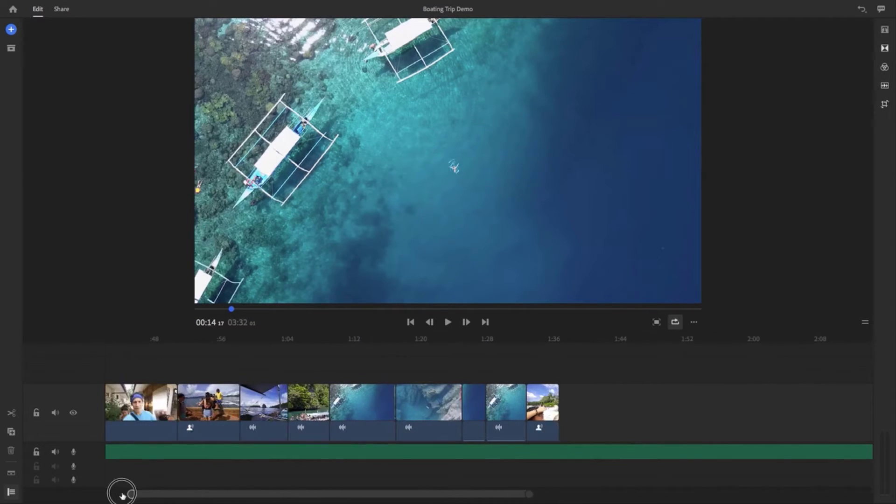
pyautogui.moveTo(123, 493); pyautogui.dragTo(600, 494)
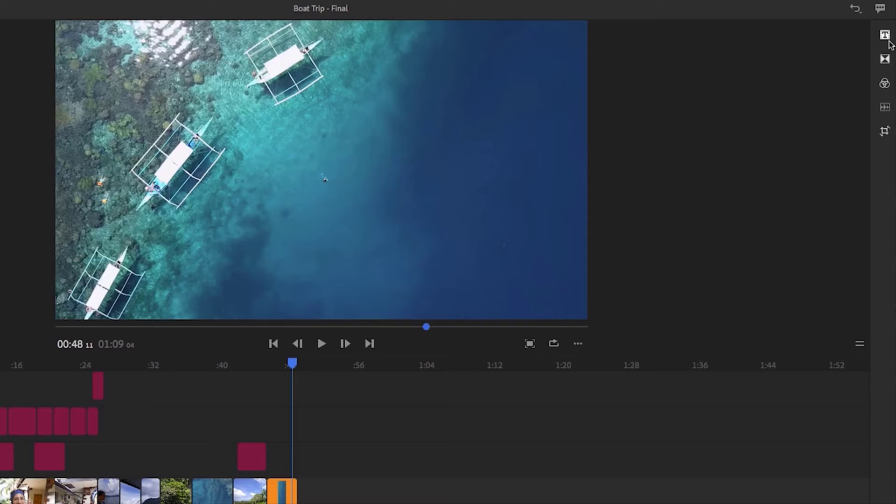
# Browse the title Styles templates such as Blue Chrome Left and Callout Top Right
pyautogui.click(883, 35)
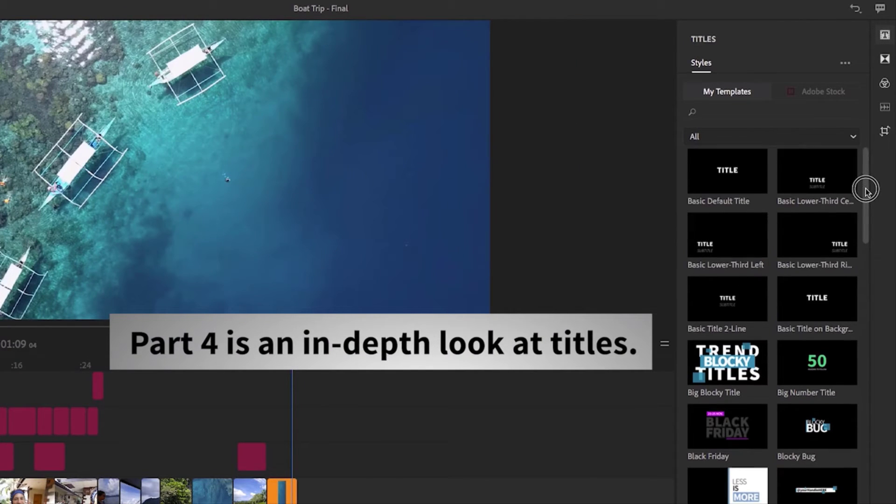
pyautogui.scroll(-3)
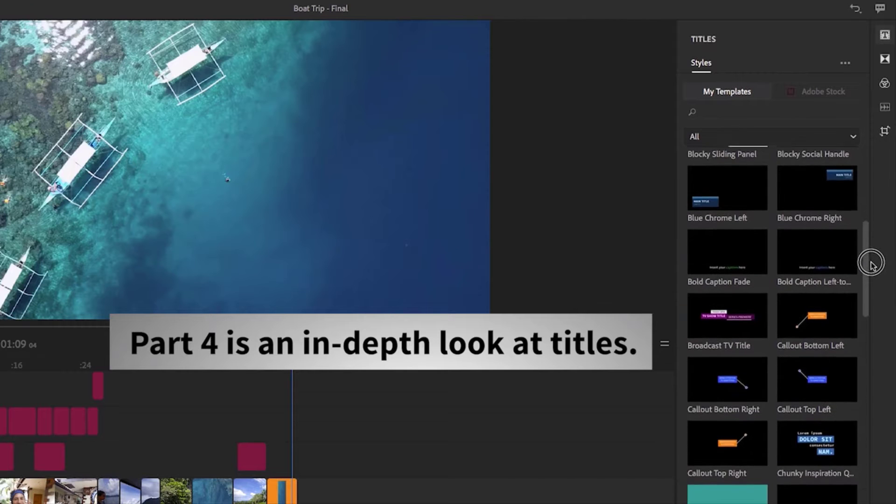
pyautogui.scroll(-3)
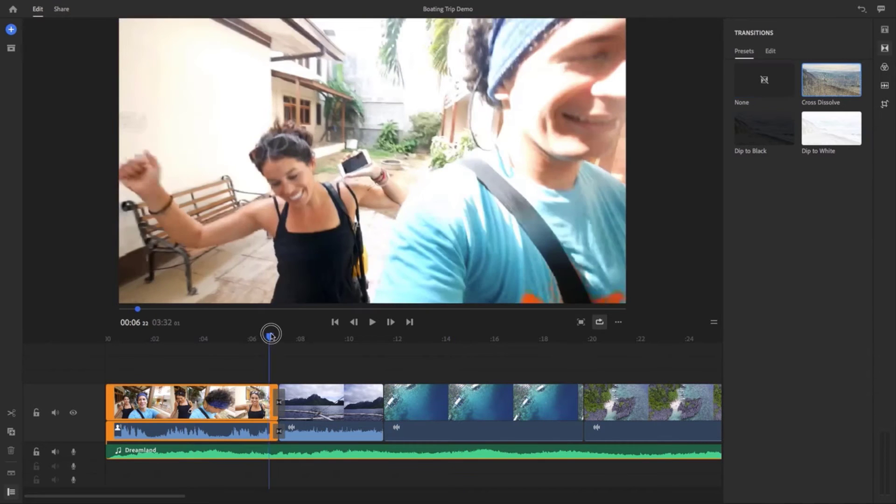
# Move the playhead to about six seconds and select the mountain-and-boat clip for colour presets
pyautogui.click(372, 321)
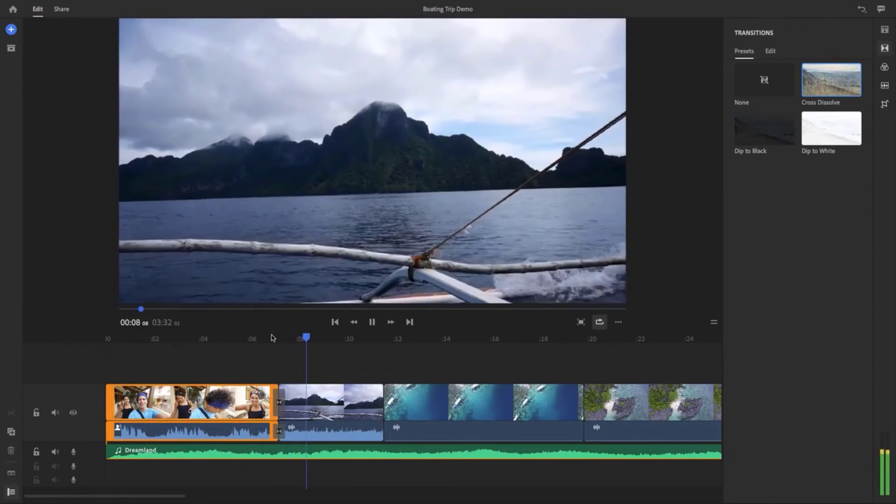
pyautogui.click(330, 400)
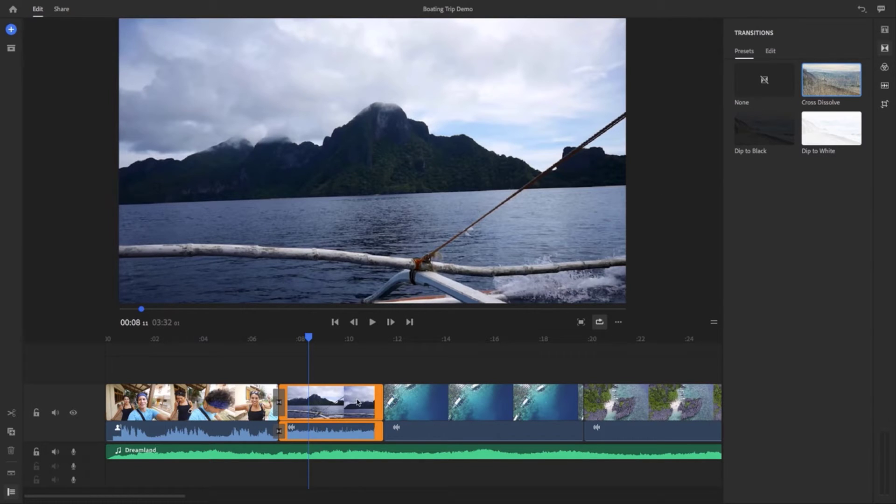
pyautogui.click(884, 66)
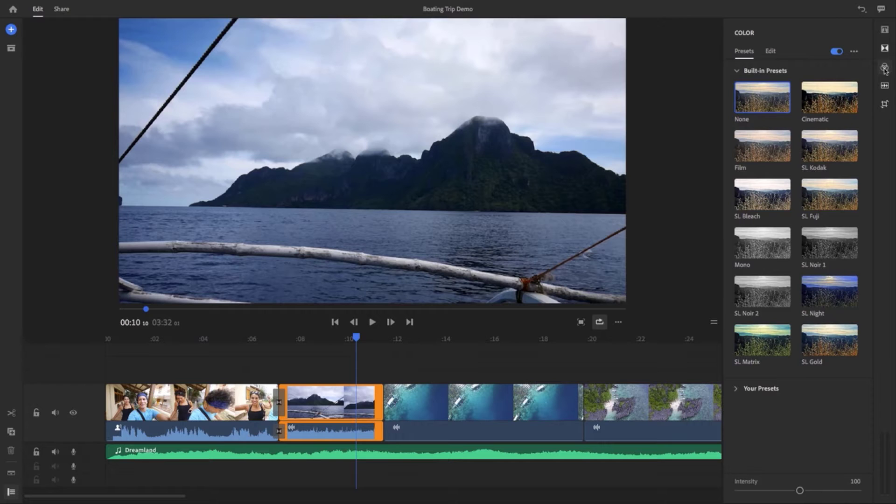
# Try SL Kodak, then apply the Film look to the mountain-and-boat clip at intensity 138
pyautogui.click(829, 145)
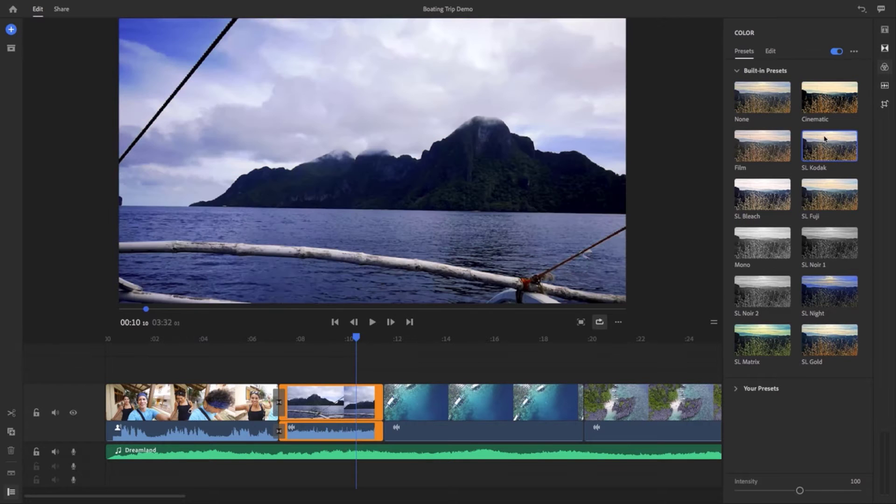
pyautogui.click(761, 145)
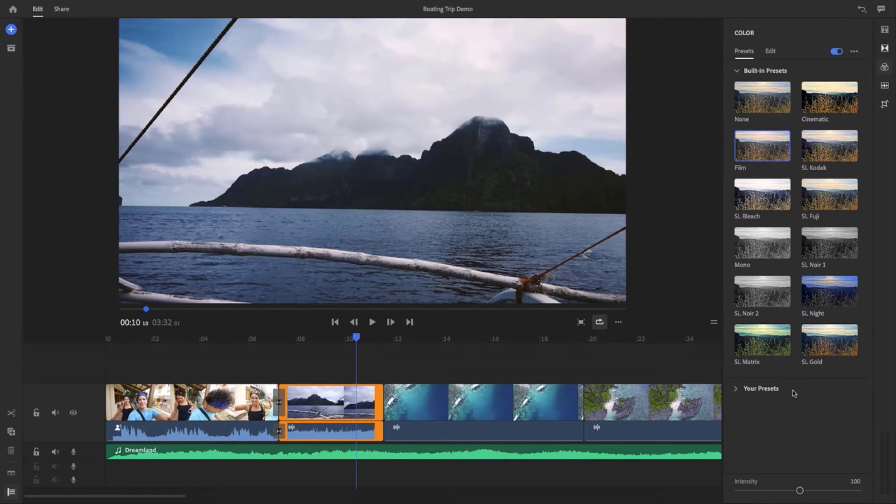
pyautogui.moveTo(799, 490); pyautogui.dragTo(820, 489)
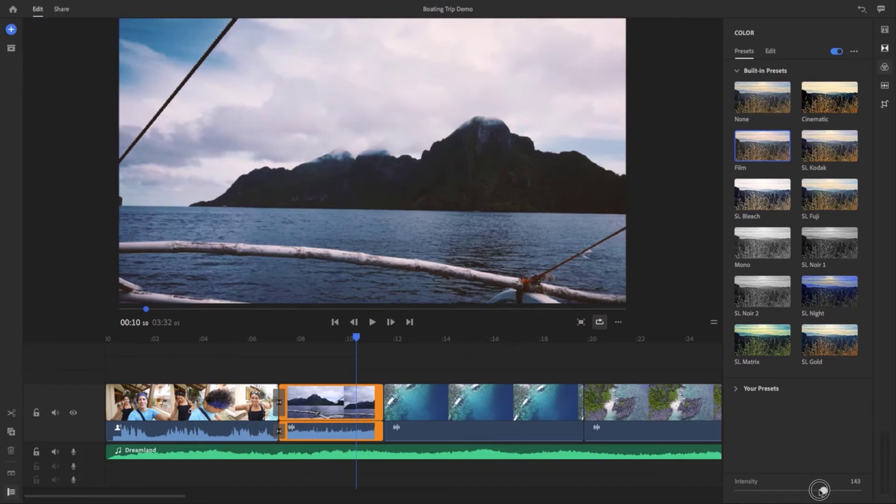
pyautogui.moveTo(820, 489); pyautogui.dragTo(847, 492)
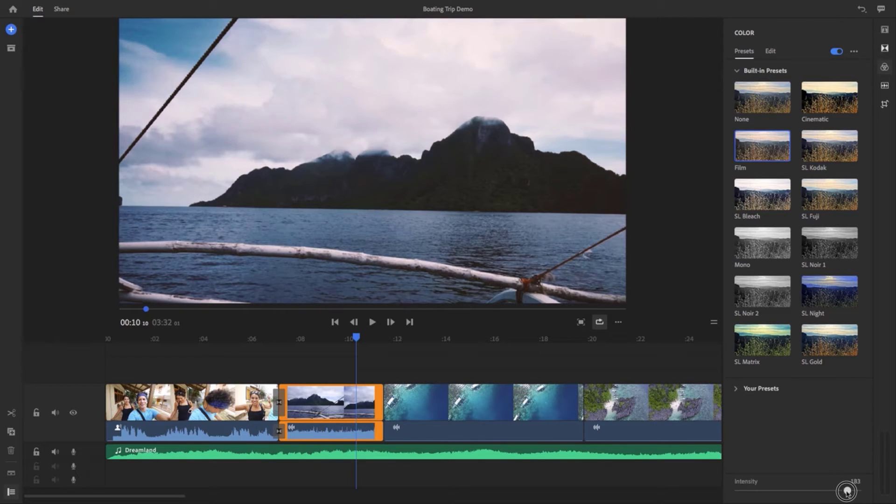
pyautogui.moveTo(848, 490); pyautogui.dragTo(822, 490)
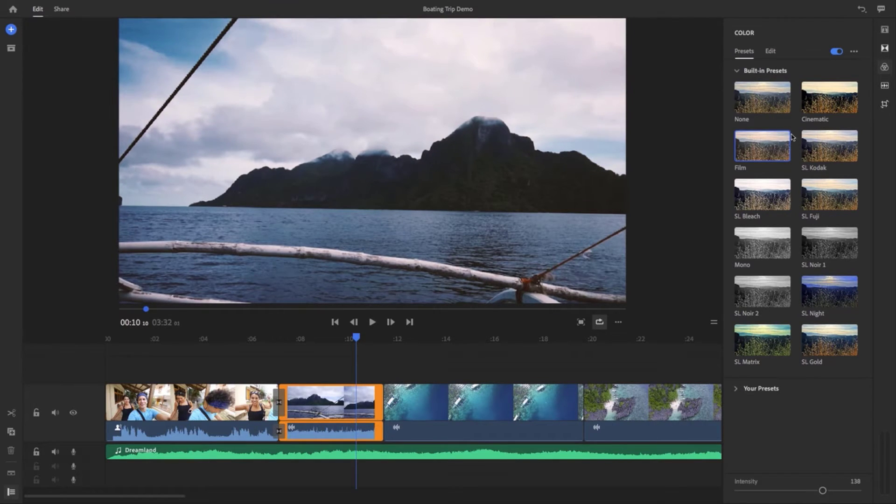
pyautogui.click(770, 51)
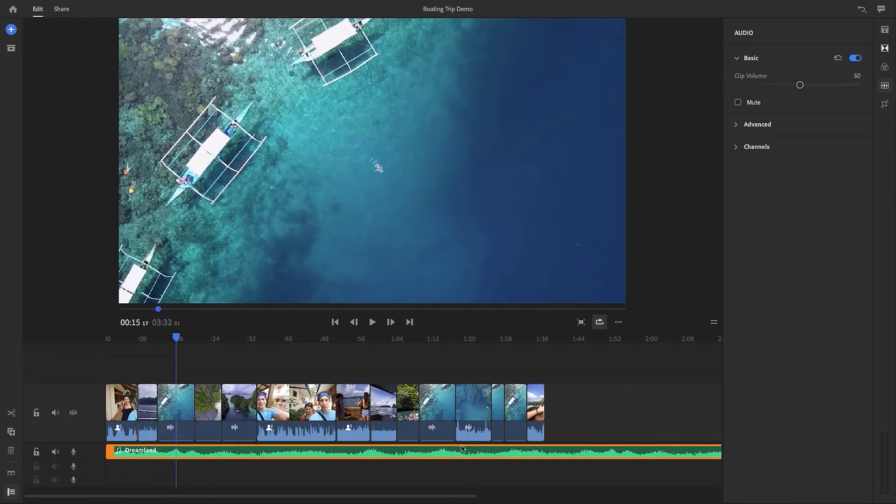
# Enable Auto duck on the Dreamland music, reducing it by 57
pyautogui.click(756, 124)
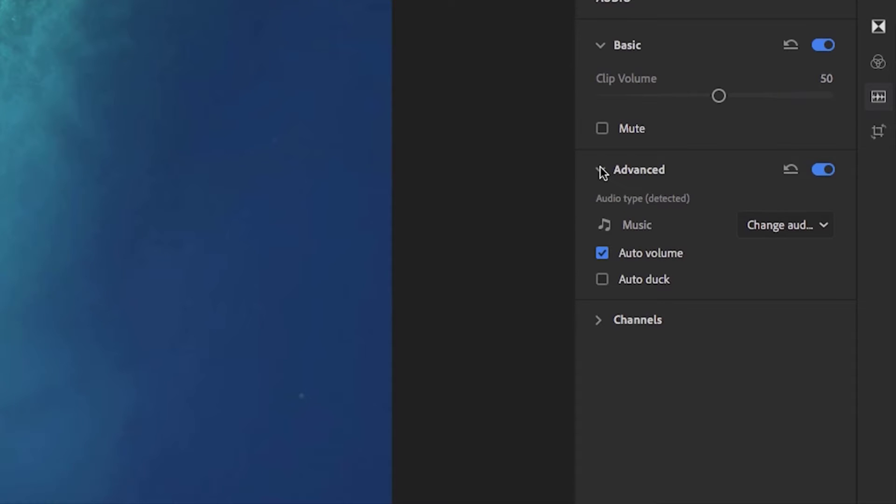
pyautogui.click(601, 279)
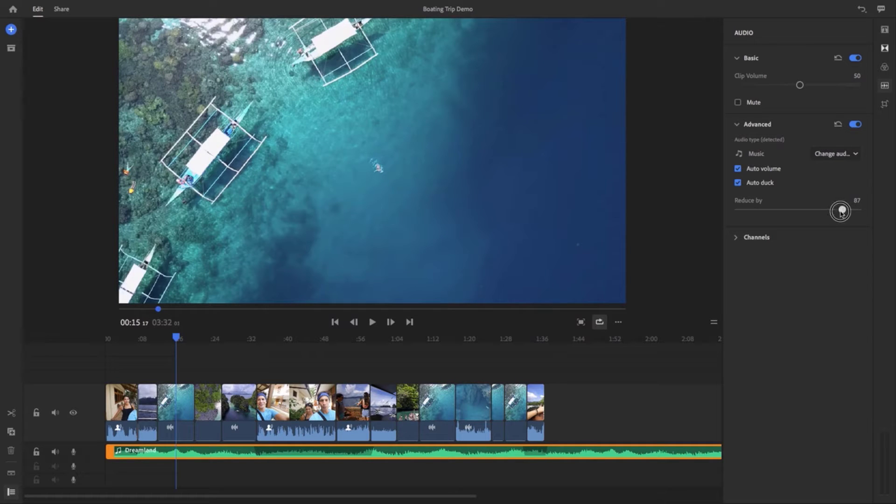
pyautogui.moveTo(840, 211); pyautogui.dragTo(806, 210)
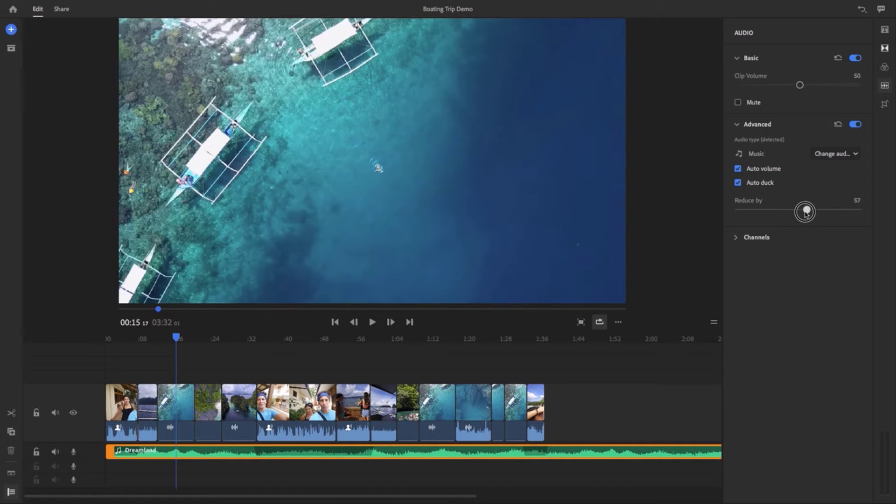
pyautogui.moveTo(805, 211); pyautogui.dragTo(807, 209)
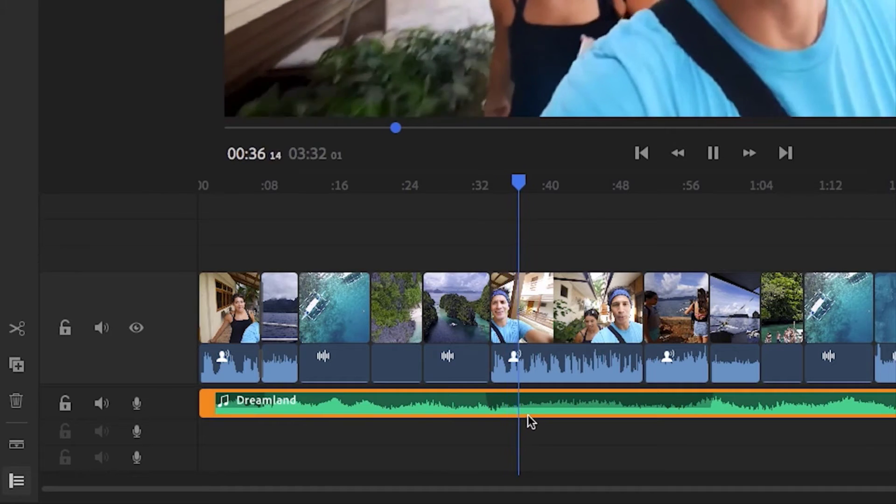
pyautogui.click(712, 152)
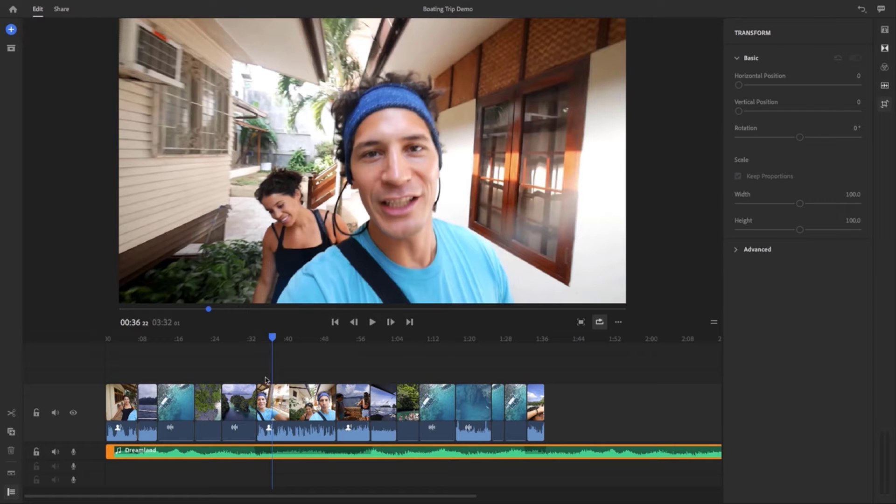
# Scale the lagoon clip to 137%, position it at 974 by 414, and crop 12.3% off the top
pyautogui.click(239, 400)
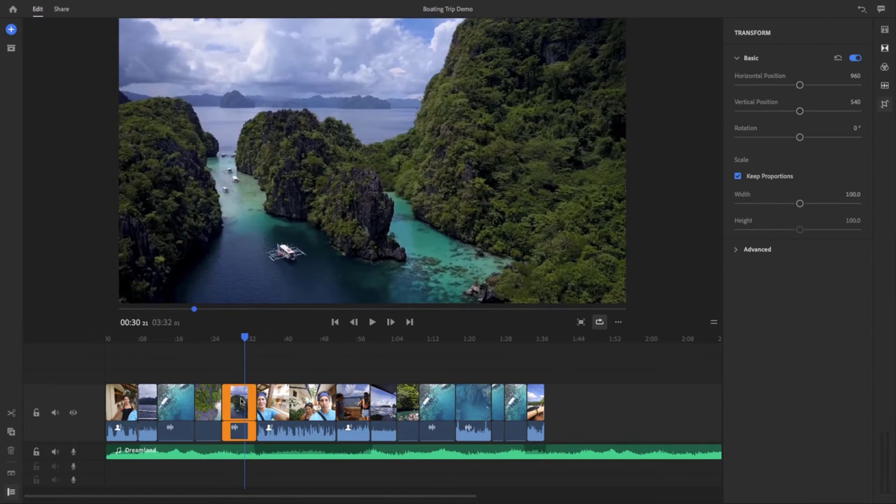
pyautogui.moveTo(800, 111); pyautogui.dragTo(811, 111)
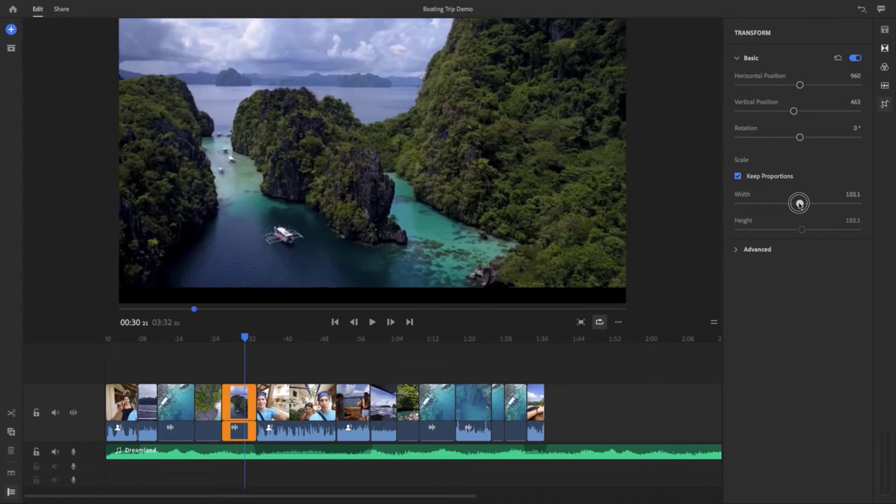
pyautogui.moveTo(800, 203); pyautogui.dragTo(812, 204)
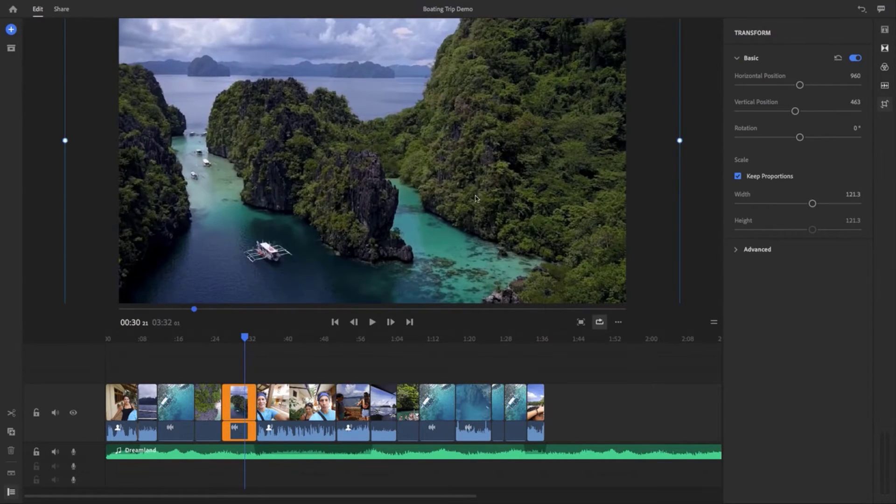
pyautogui.moveTo(475, 199); pyautogui.dragTo(466, 184)
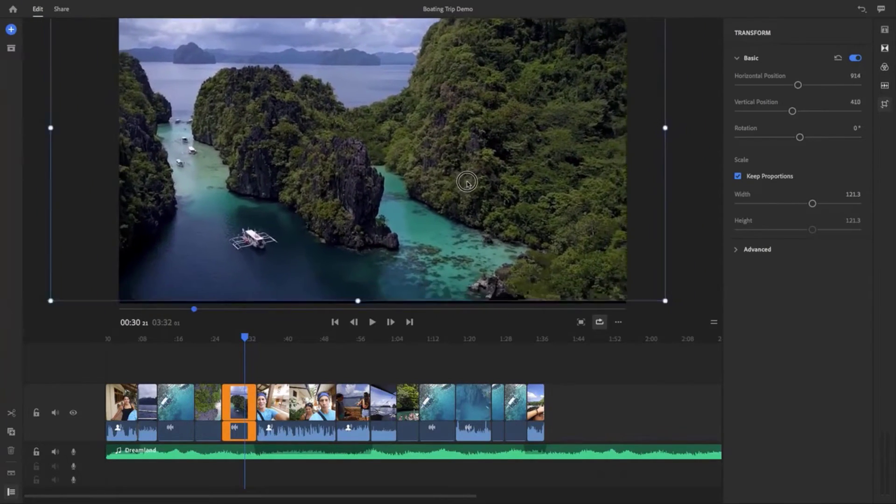
pyautogui.moveTo(466, 182); pyautogui.dragTo(517, 221)
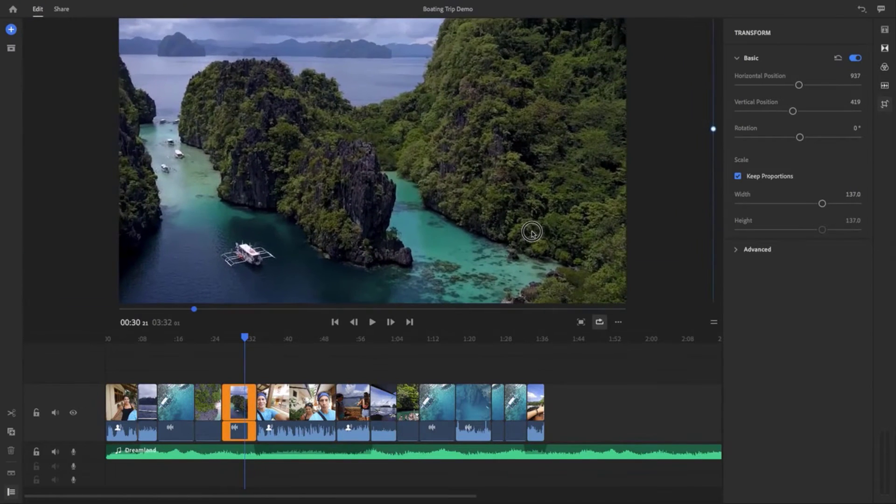
pyautogui.click(756, 249)
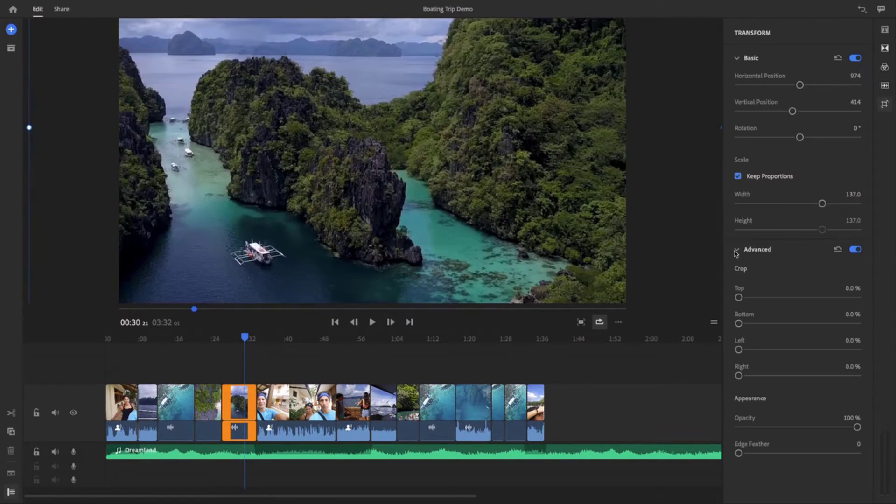
pyautogui.moveTo(738, 297); pyautogui.dragTo(753, 297)
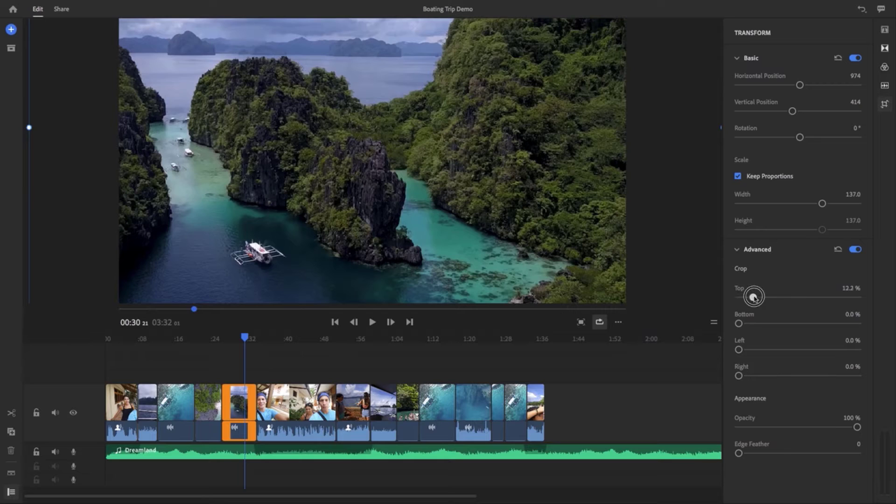